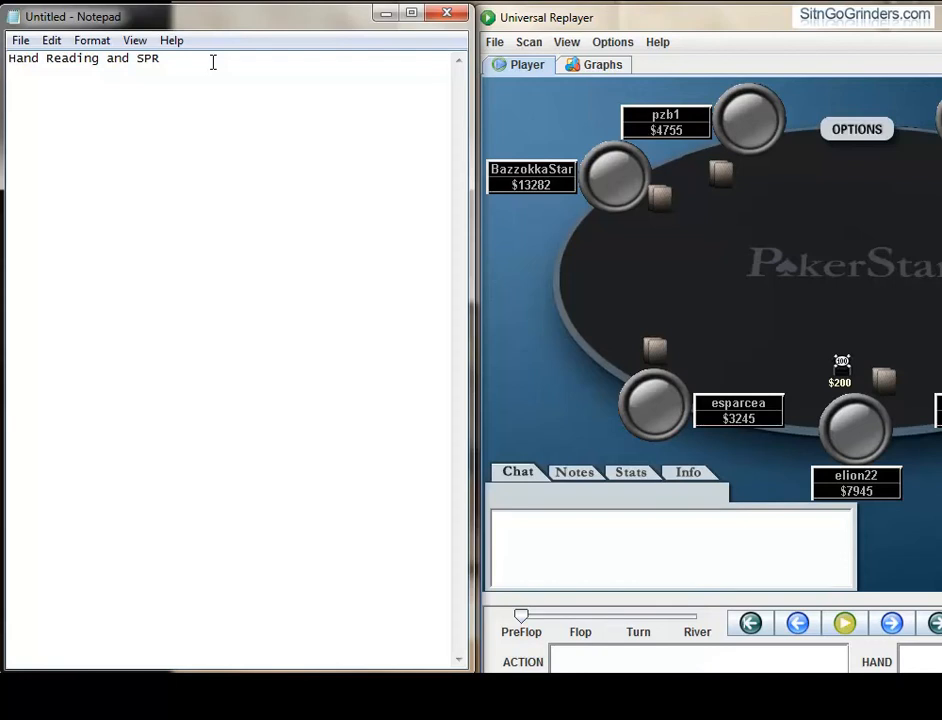
- Add the line 'spr = Stack to Pot Ratio' beneath the notes title
{"action": "type", "text": "Stack to Pot"}
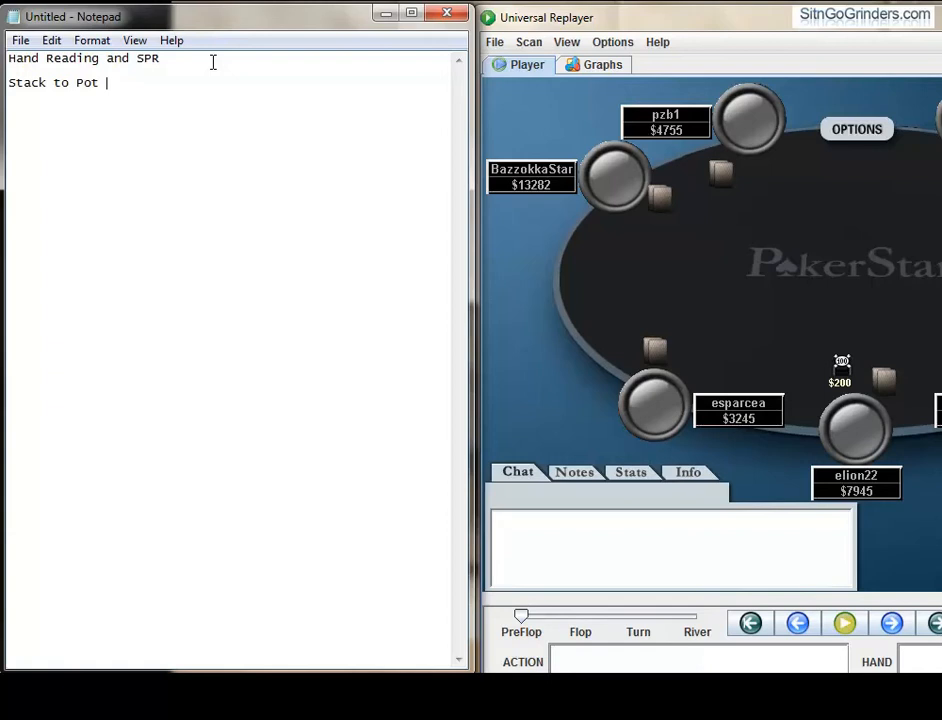
{"action": "type", "text": "Ratio"}
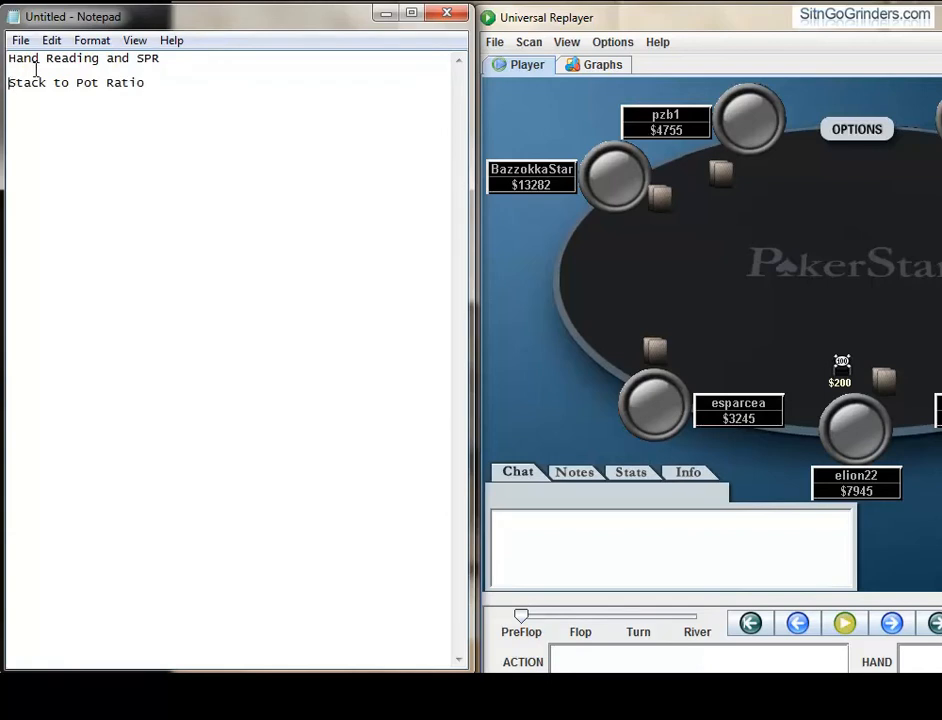
{"action": "type", "text": "spr ="}
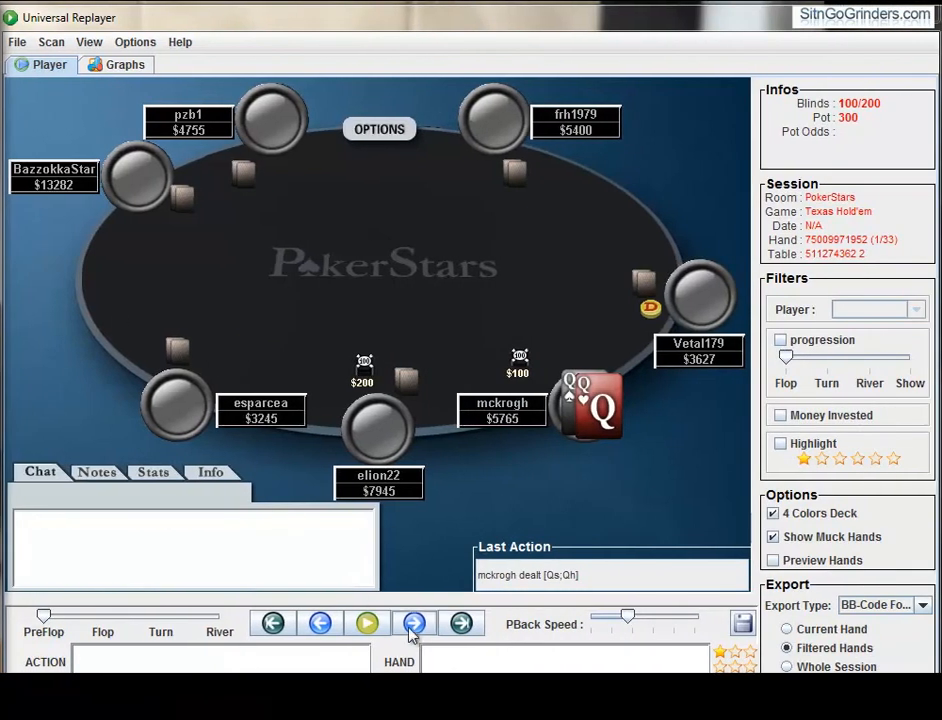
- Step the hand through the preflop call, the folds and the raise to 400
{"action": "left_click", "coordinate": [412, 624]}
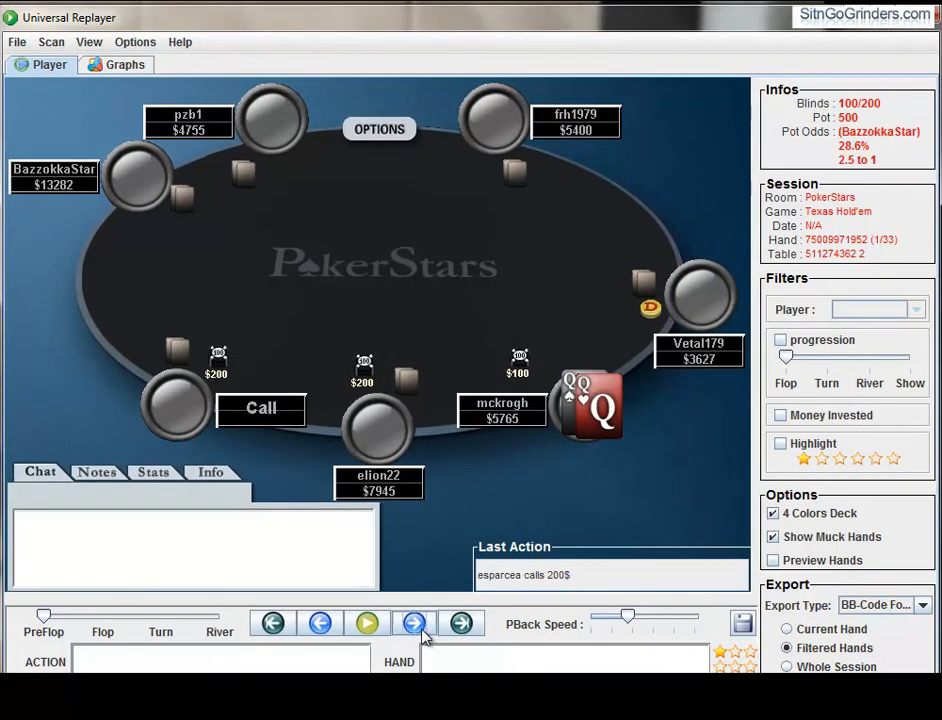
{"action": "left_click", "coordinate": [412, 622]}
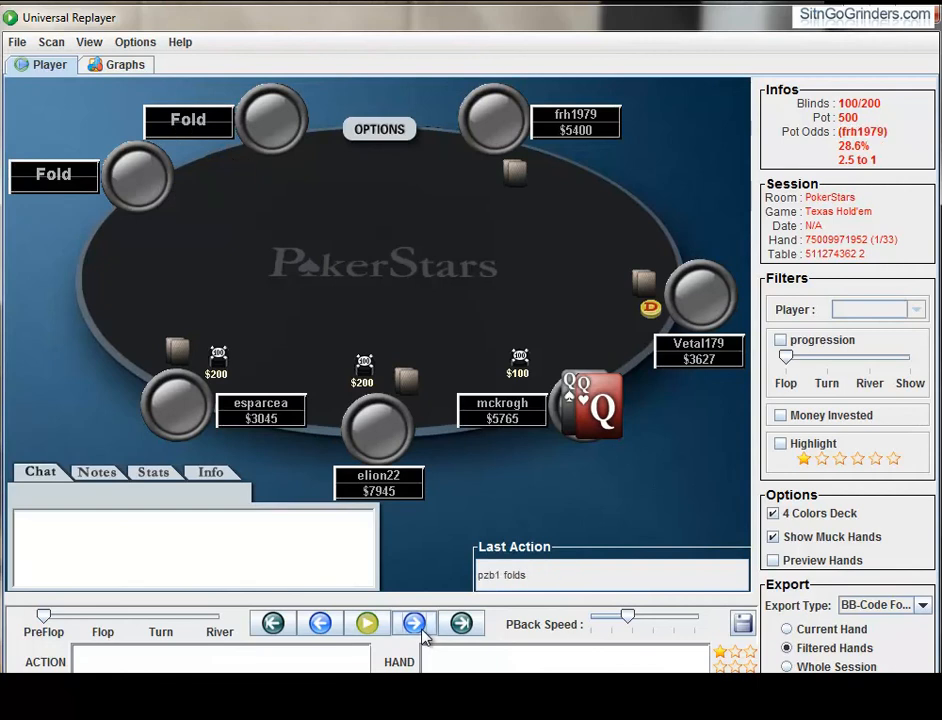
{"action": "left_click", "coordinate": [412, 622]}
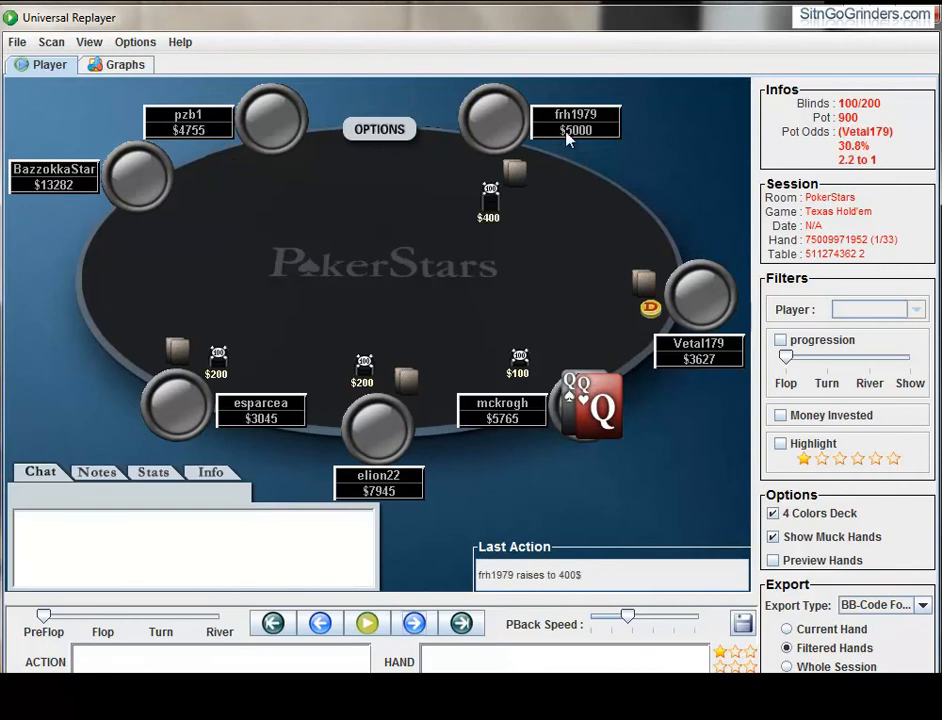
{"action": "mouse_move", "coordinate": [370, 224]}
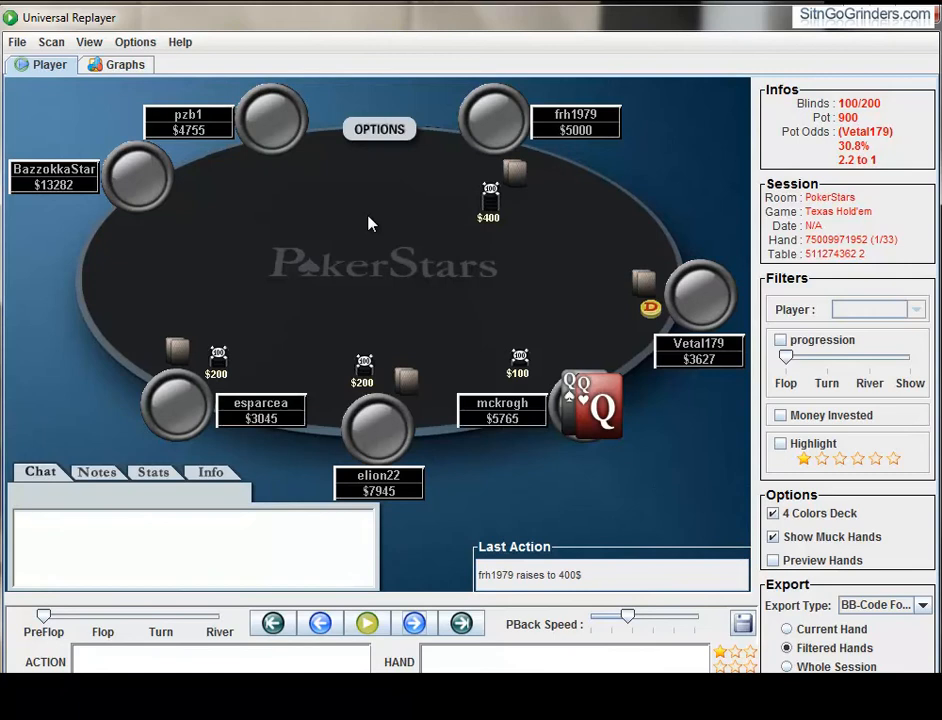
{"action": "mouse_move", "coordinate": [360, 216]}
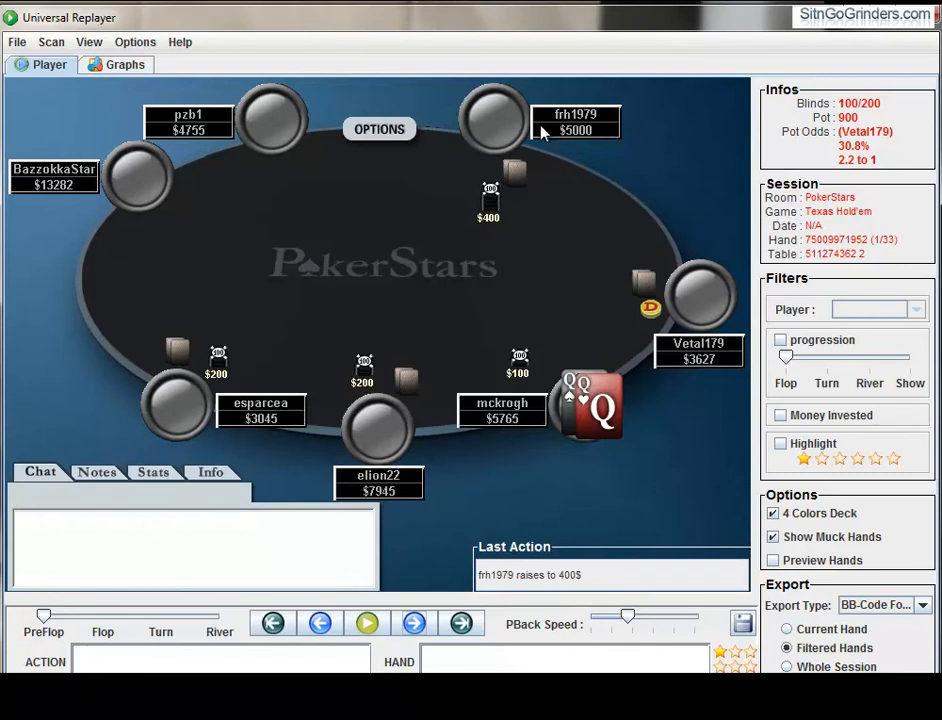
{"action": "mouse_move", "coordinate": [384, 172]}
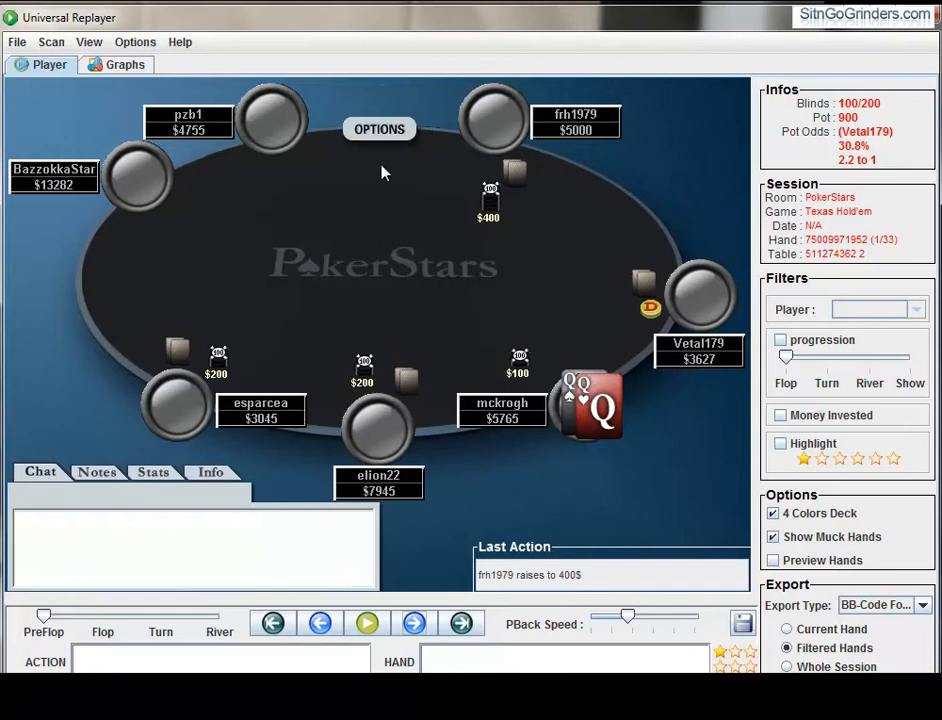
{"action": "mouse_move", "coordinate": [376, 182]}
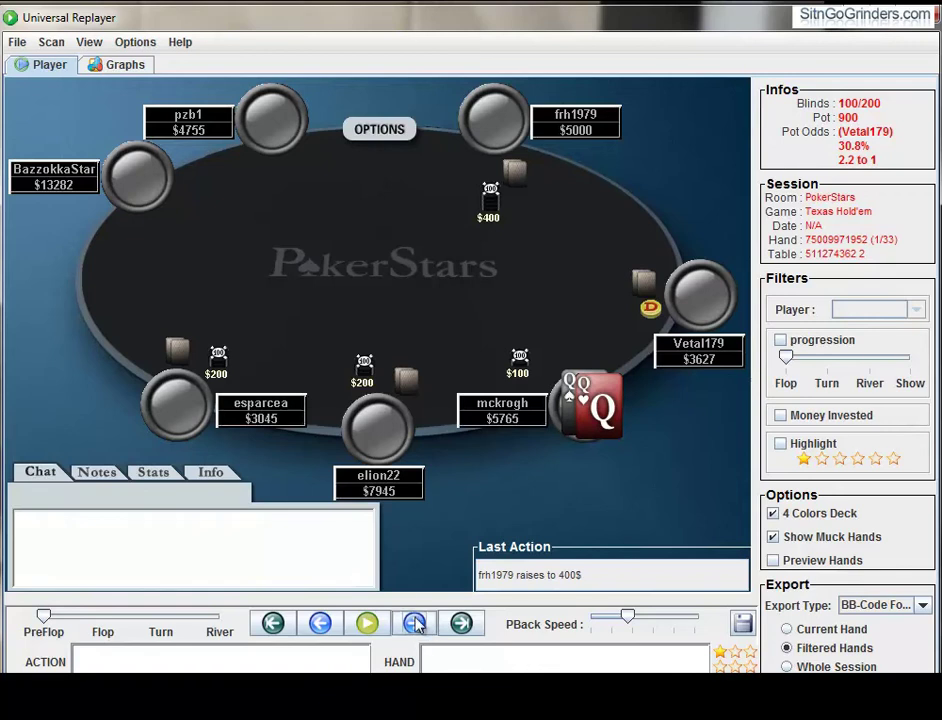
- Advance the hand past the next fold so the queens holder faces the 400 raise
{"action": "left_click", "coordinate": [414, 624]}
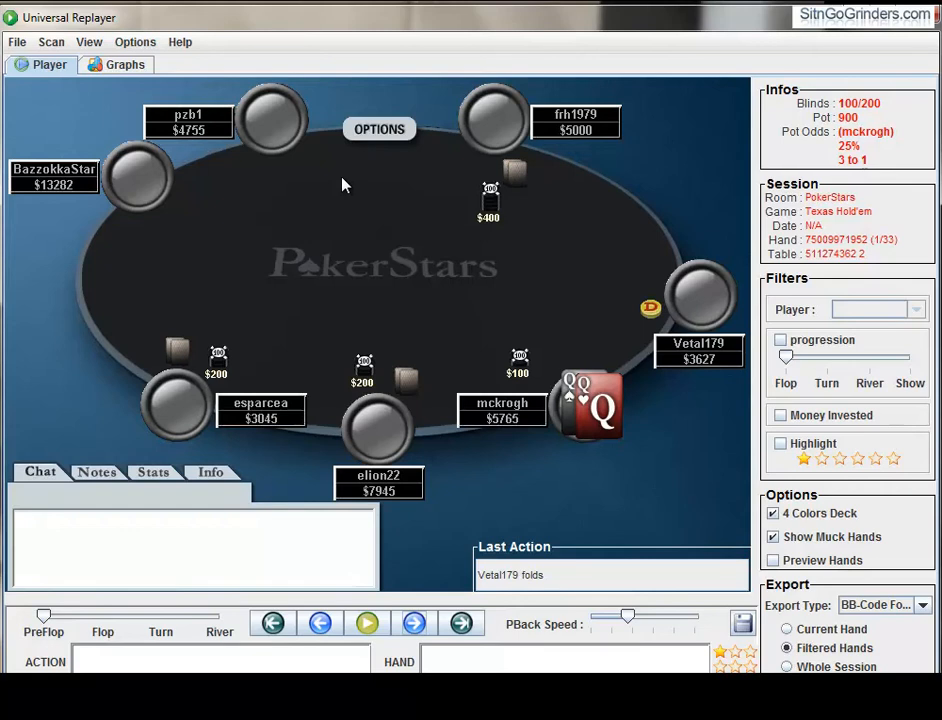
{"action": "mouse_move", "coordinate": [364, 210]}
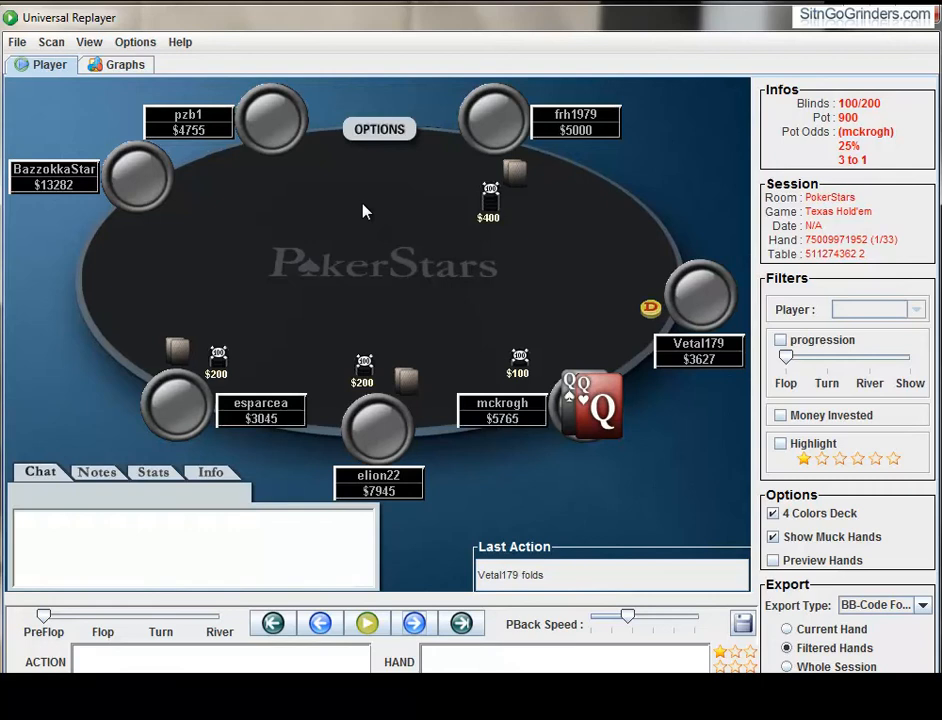
{"action": "mouse_move", "coordinate": [342, 244]}
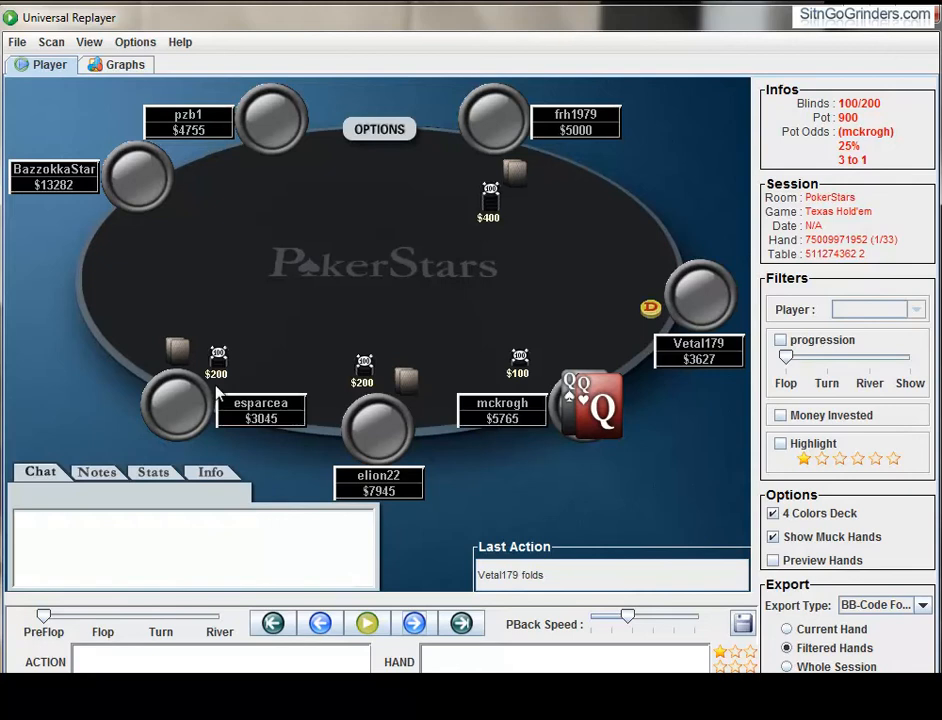
{"action": "mouse_move", "coordinate": [186, 422]}
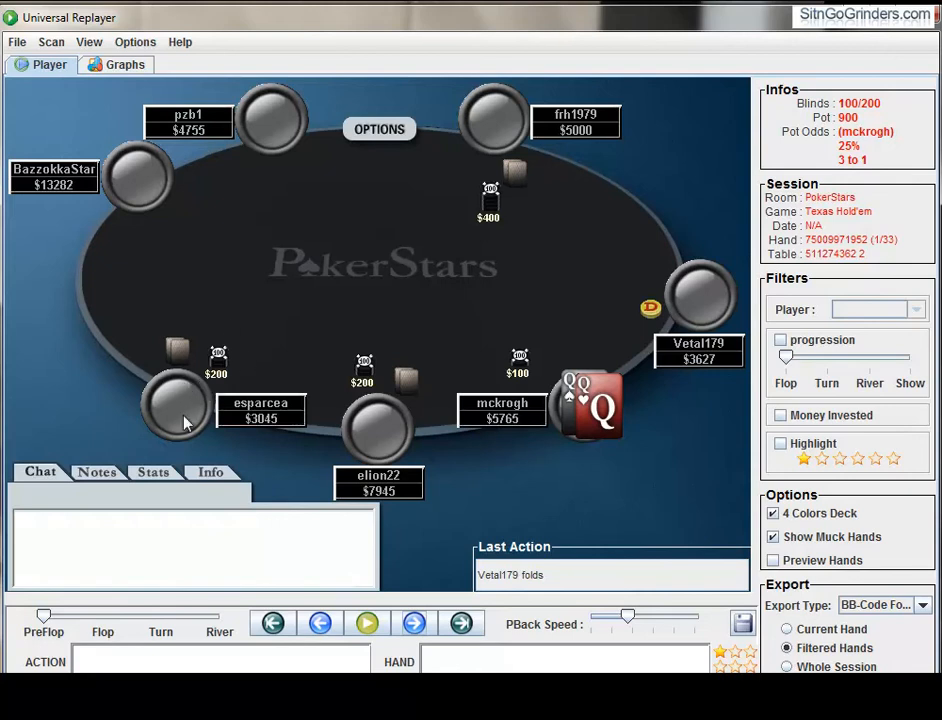
{"action": "mouse_move", "coordinate": [584, 148]}
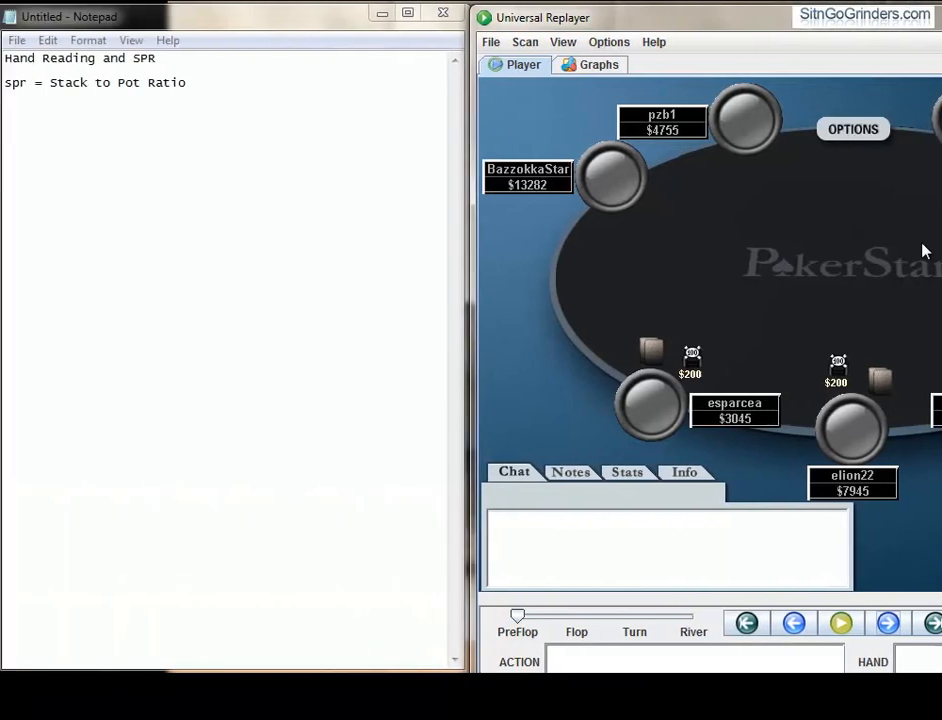
- Write 'hand 1 QQ:' and the question of being happy if you 3b and the raiser 4b
{"action": "type", "text": "ha"}
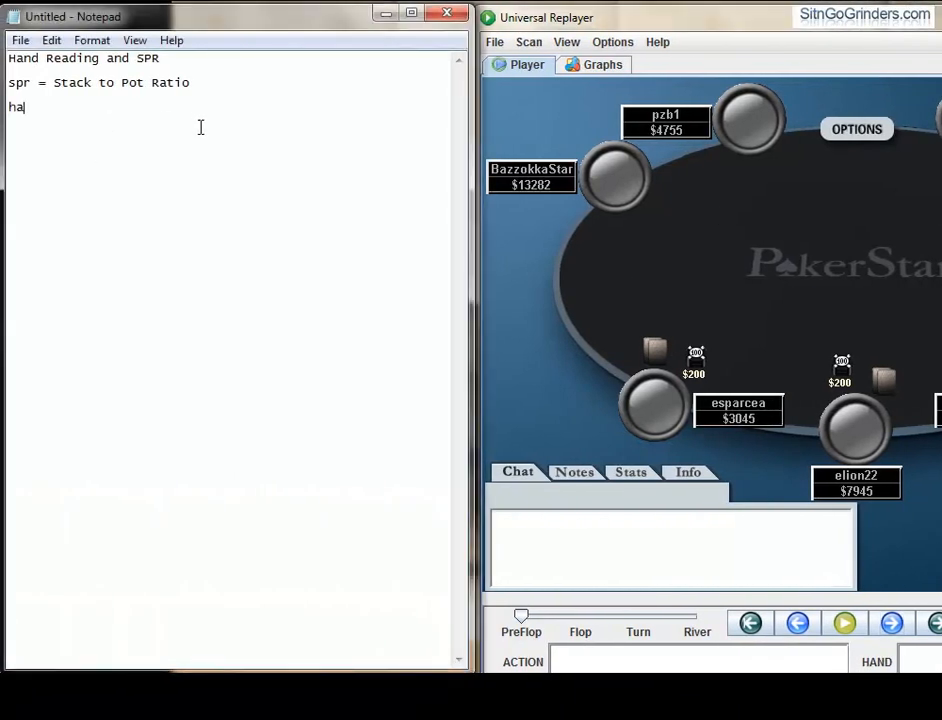
{"action": "type", "text": "nd 1 Q"}
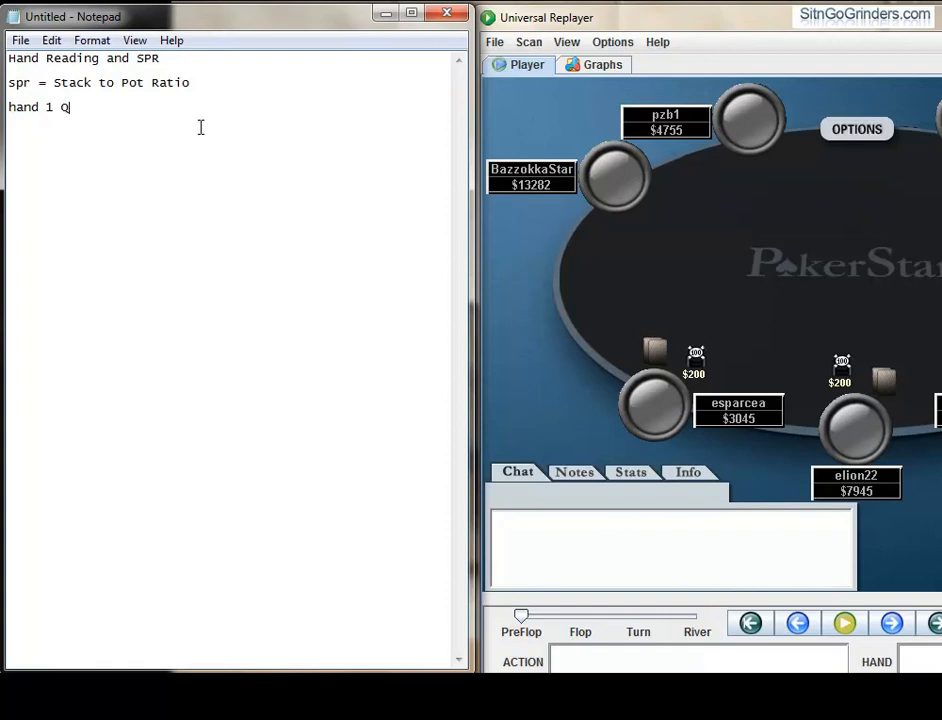
{"action": "type", "text": "Q:"}
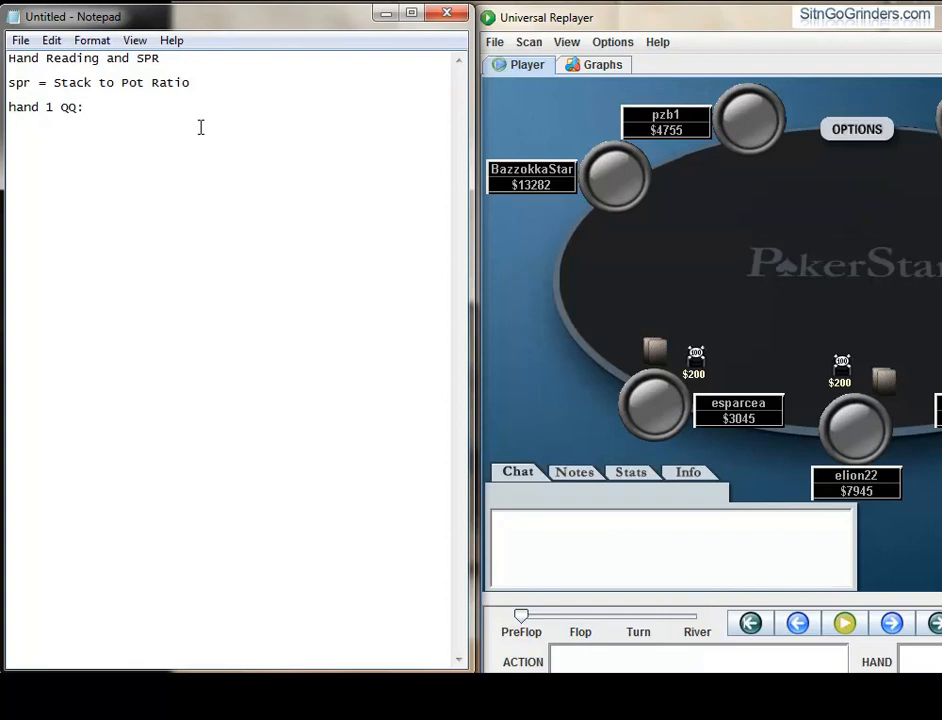
{"action": "type", "text": "would you be happy if you 3b,"}
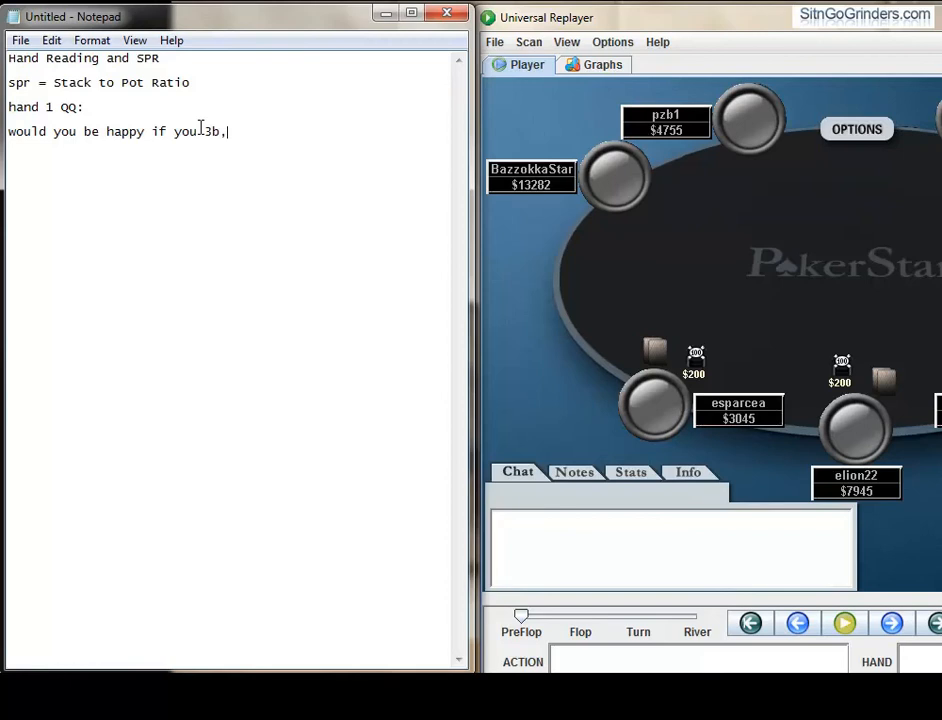
{"action": "type", "text": "and the raiser"}
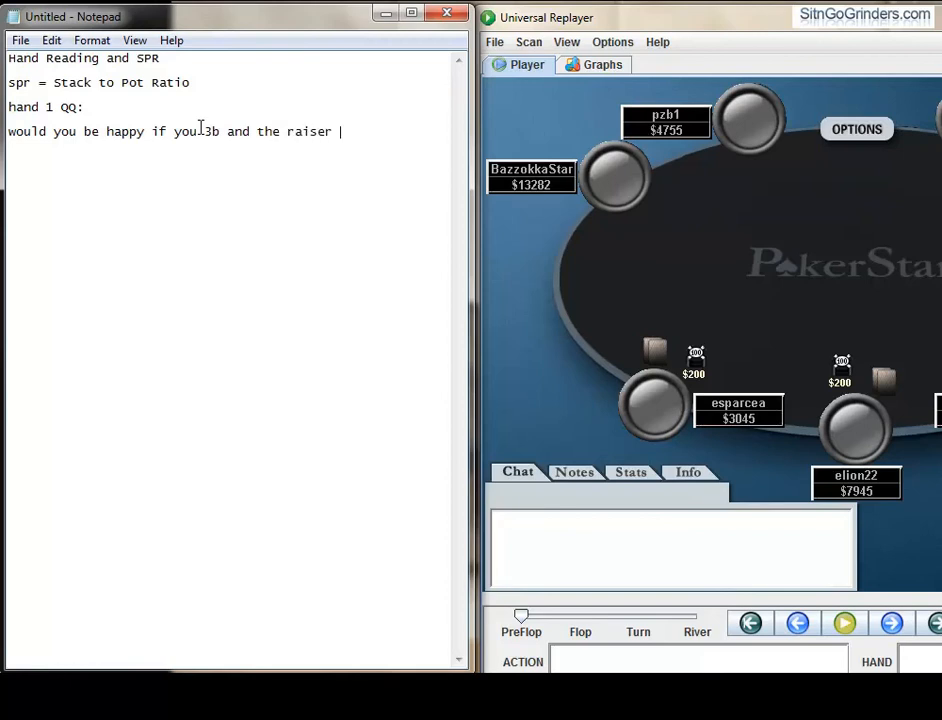
{"action": "type", "text": "4b"}
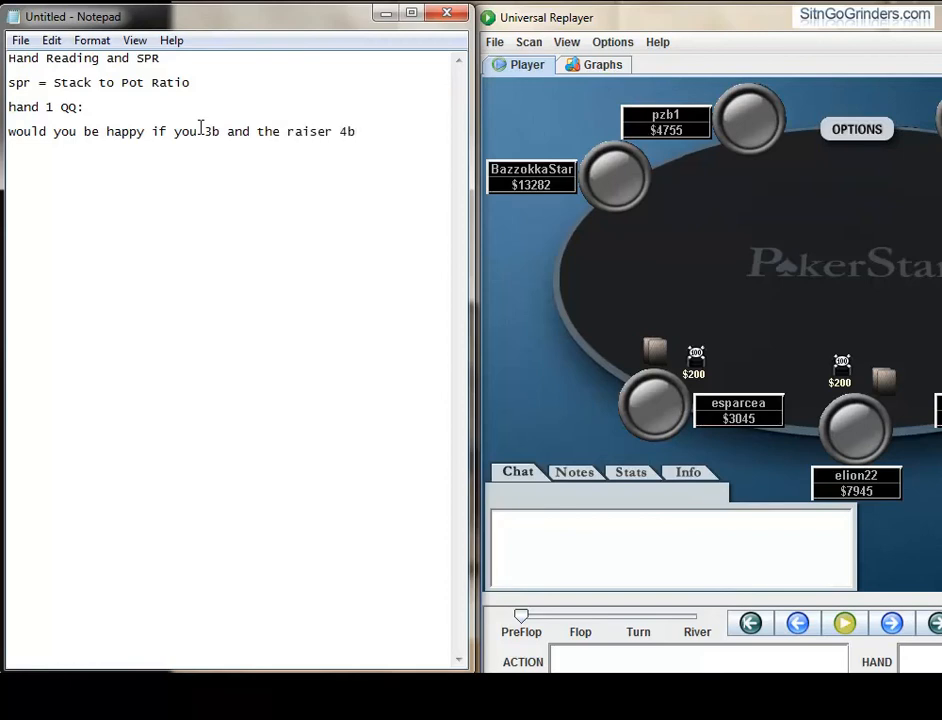
{"action": "type", "text": "?"}
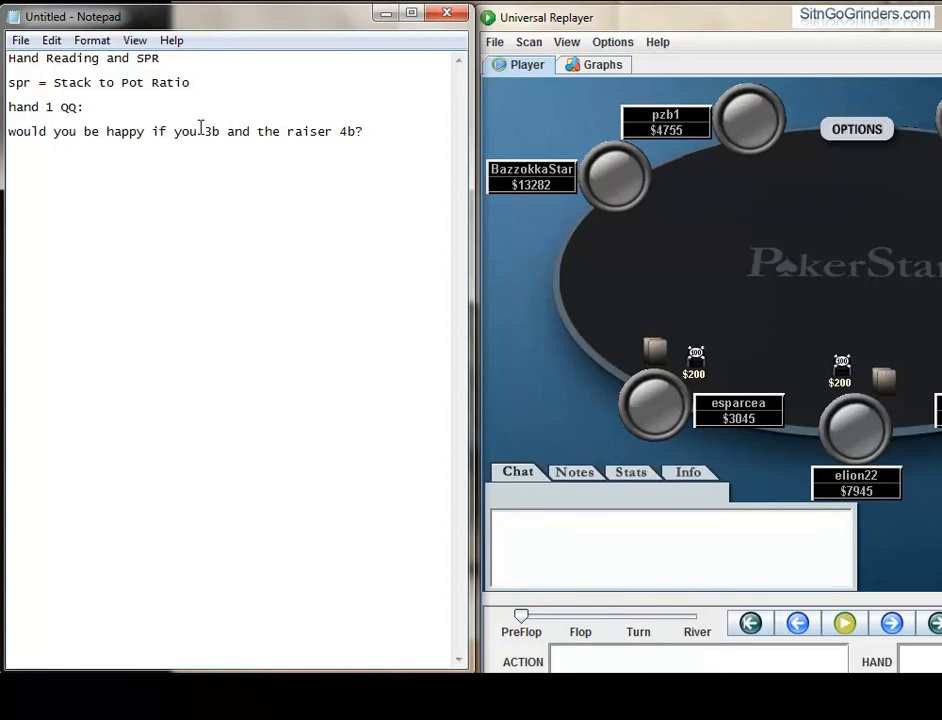
{"action": "left_click", "coordinate": [364, 132]}
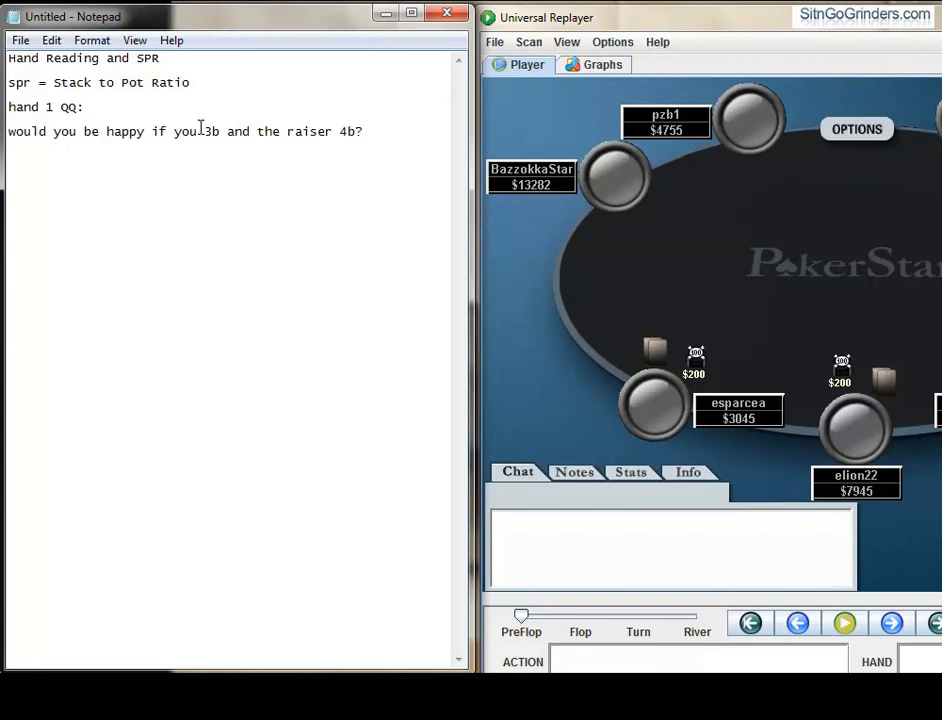
- Begin the next note, 'flatting contro...', after the 4b question
{"action": "left_click", "coordinate": [844, 624]}
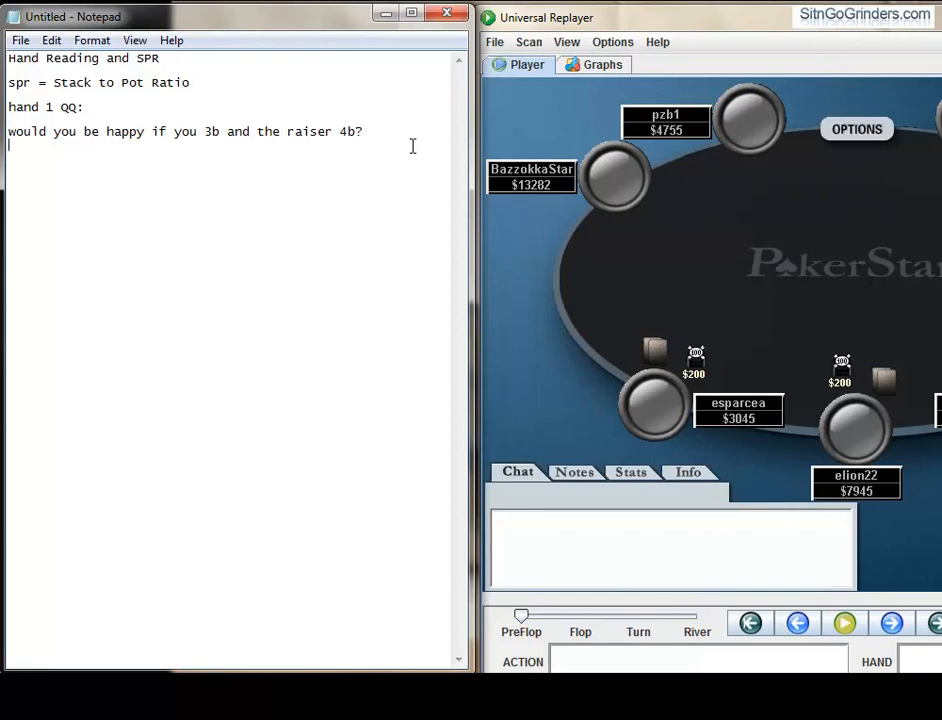
{"action": "type", "text": "flatting contro"}
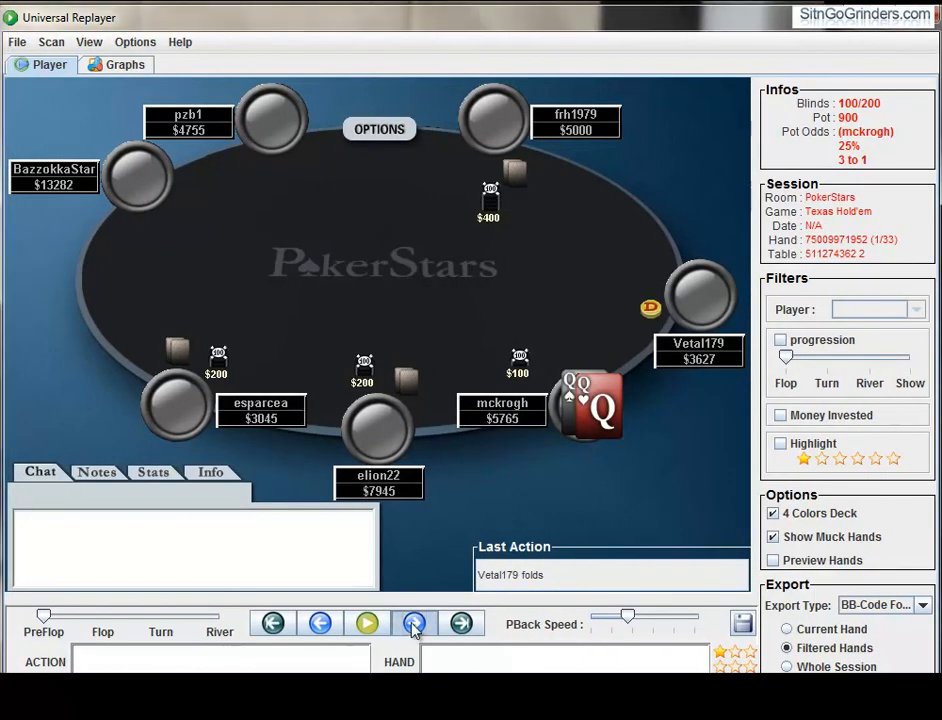
- Advance the hand to the queens holder flat-calling the raise and the next action
{"action": "left_click", "coordinate": [412, 622]}
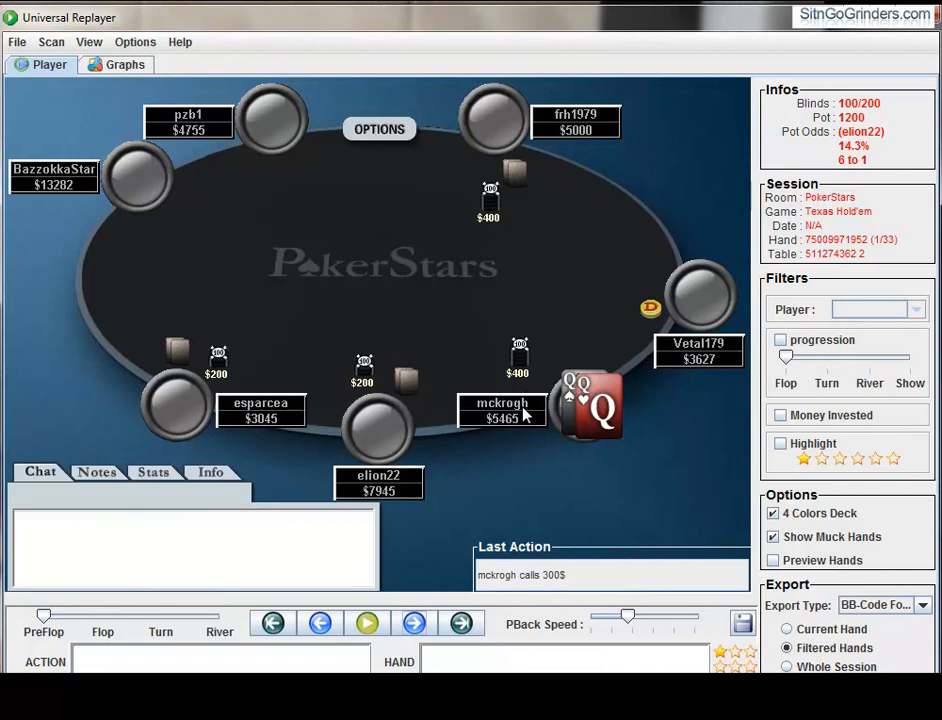
{"action": "mouse_move", "coordinate": [460, 600]}
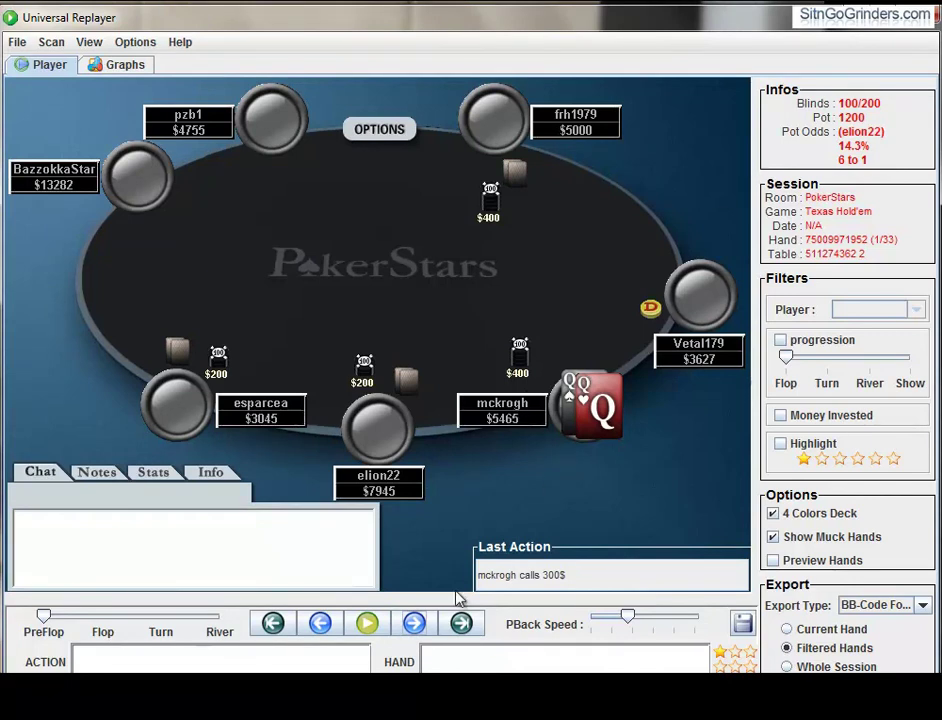
{"action": "left_click", "coordinate": [412, 624]}
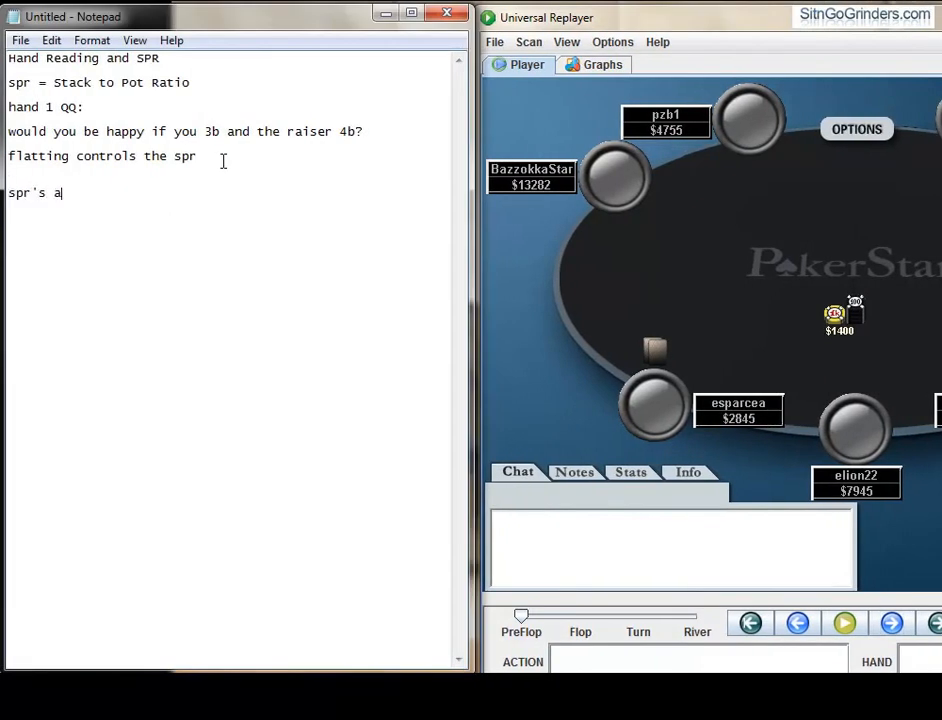
- Write that spr's are measured once the flop hits (the most basic way)
{"action": "type", "text": "re measured o"}
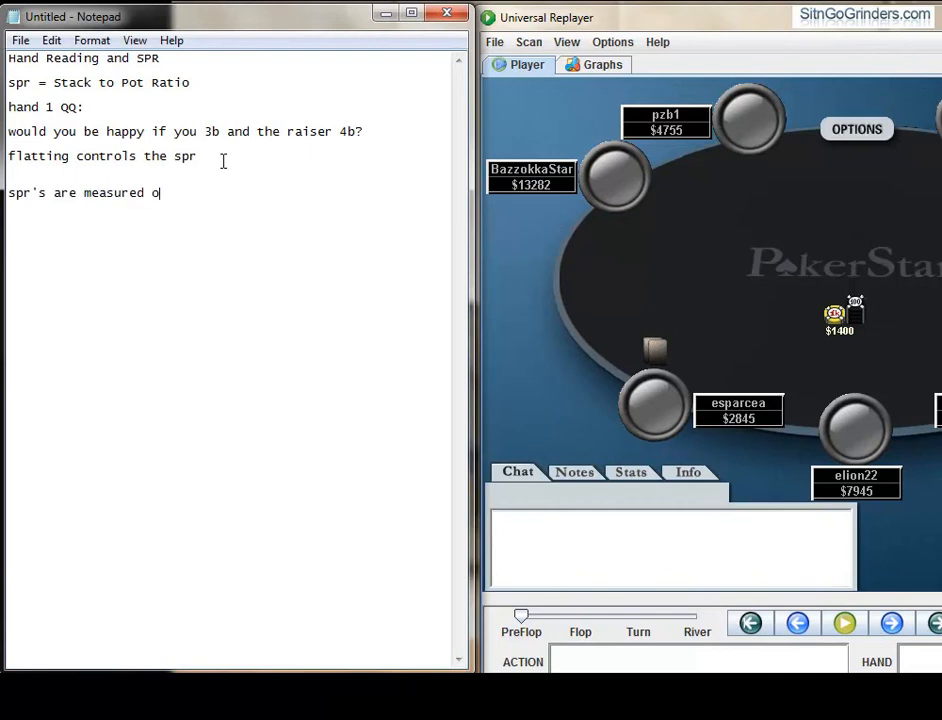
{"action": "type", "text": "nce the flop hit"}
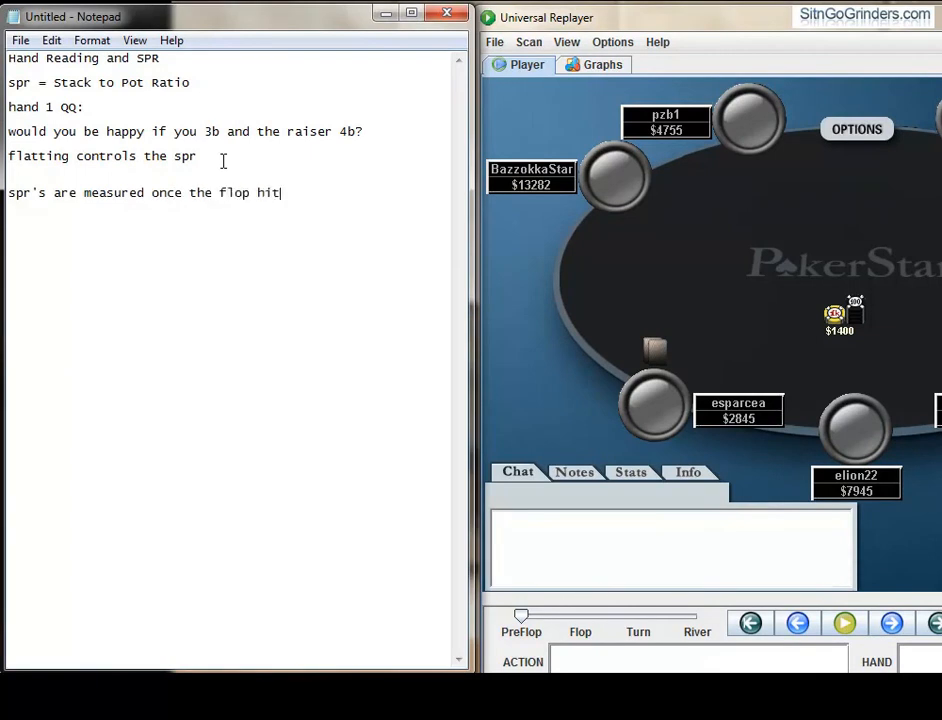
{"action": "type", "text": "s"}
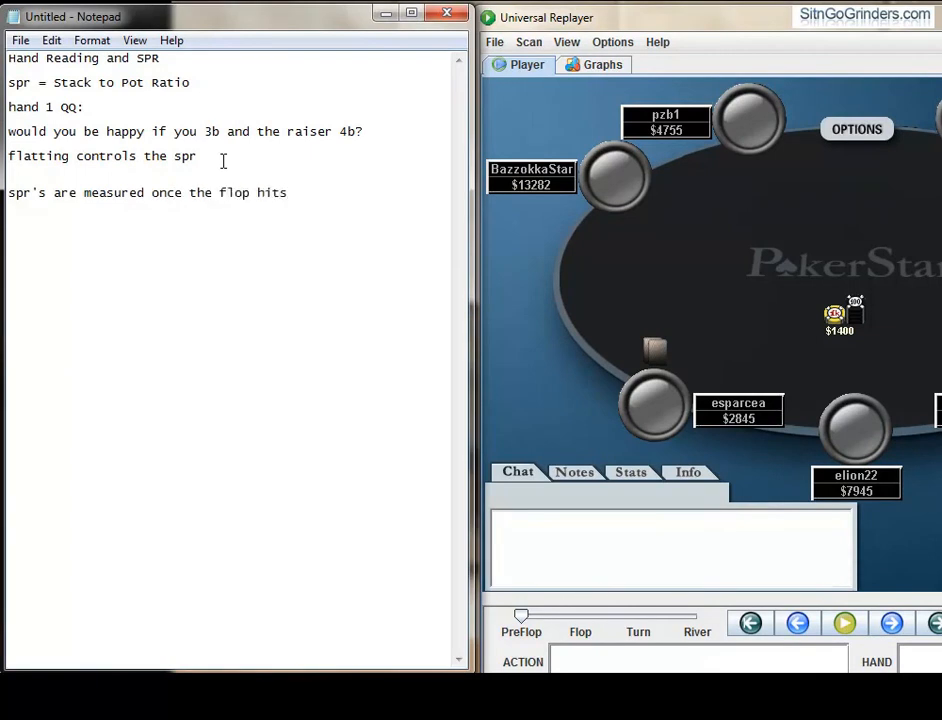
{"action": "mouse_move", "coordinate": [856, 340]}
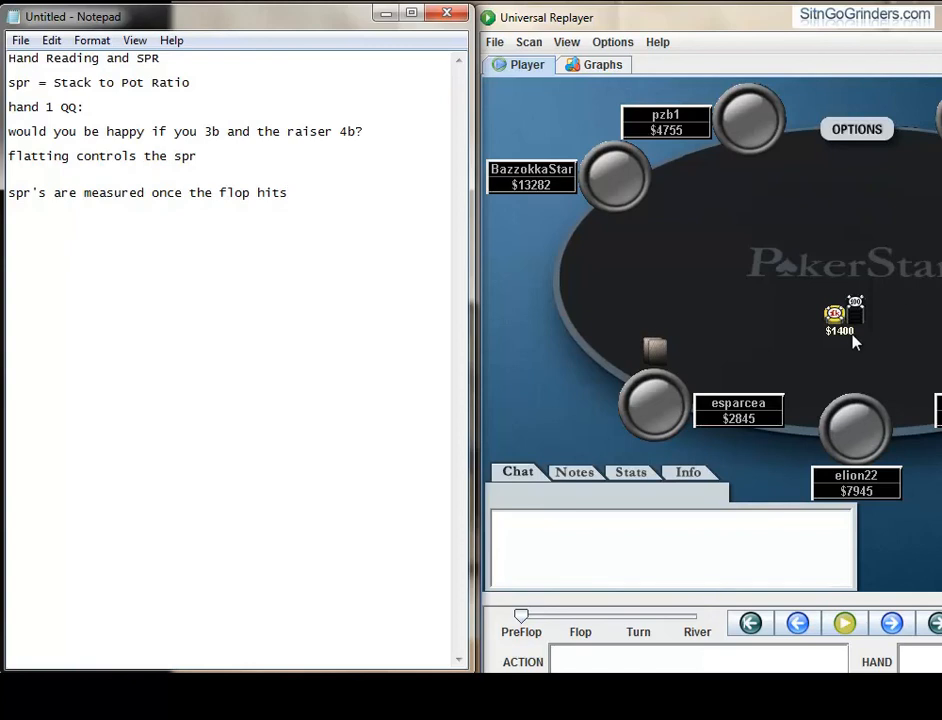
{"action": "type", "text": "(the"}
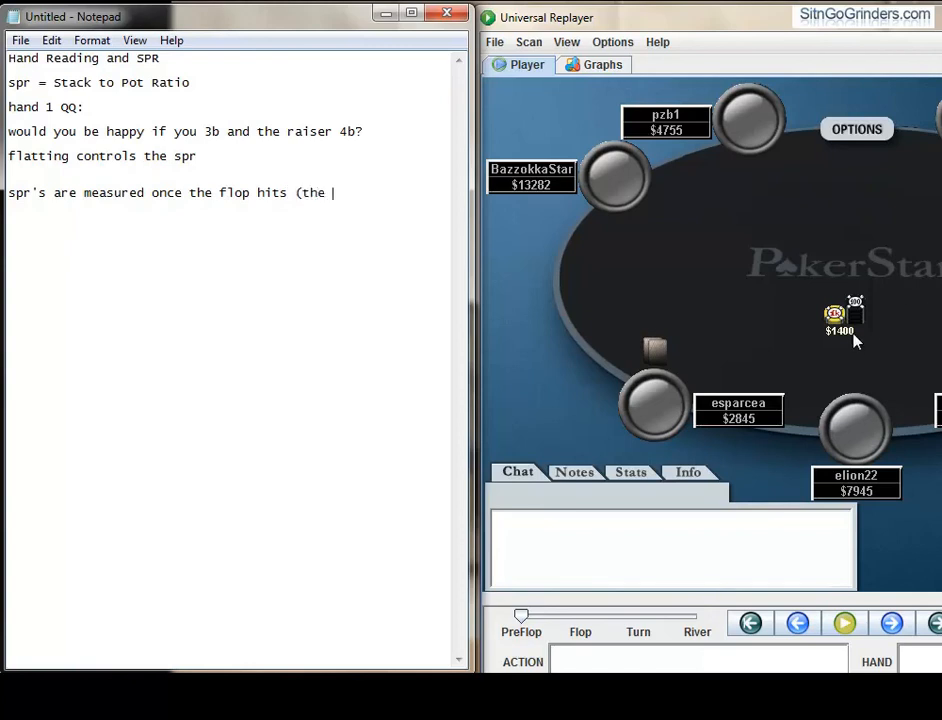
{"action": "type", "text": "most basic way"}
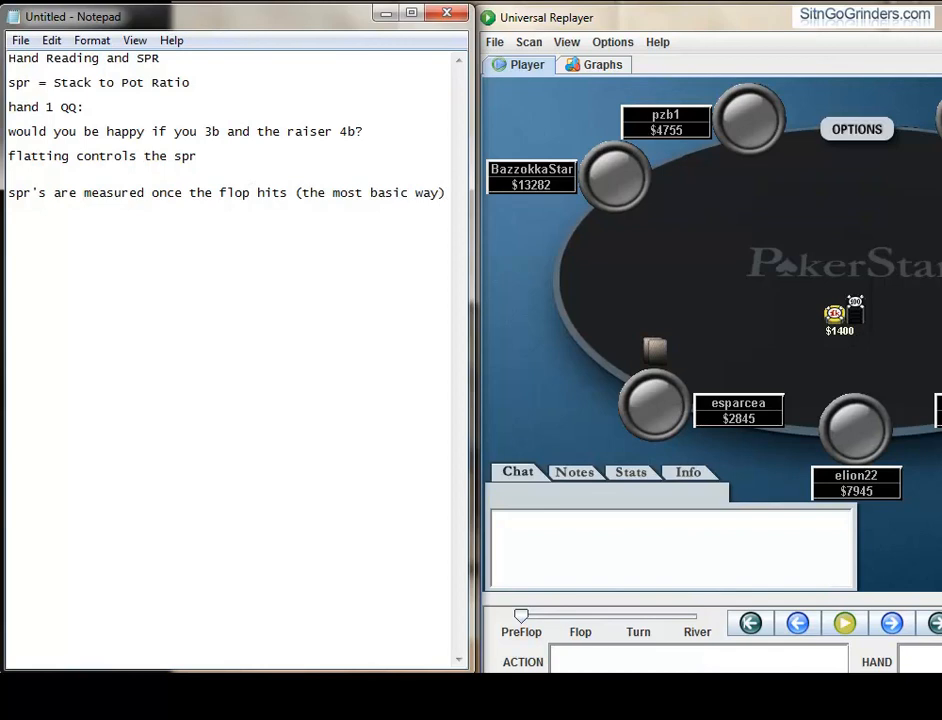
{"action": "mouse_move", "coordinate": [886, 360]}
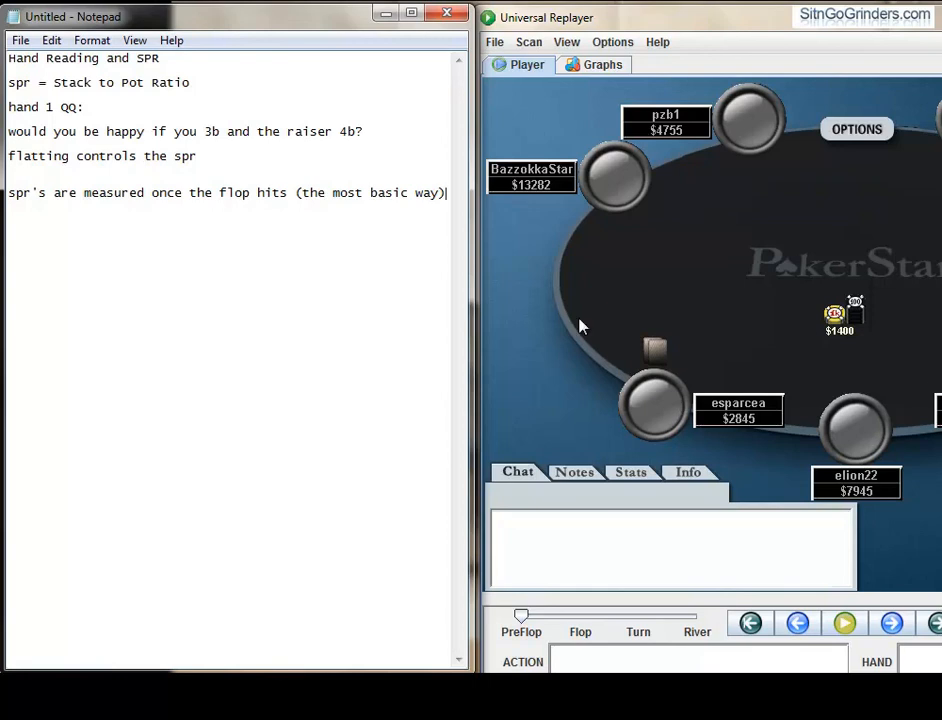
{"action": "mouse_move", "coordinate": [496, 316]}
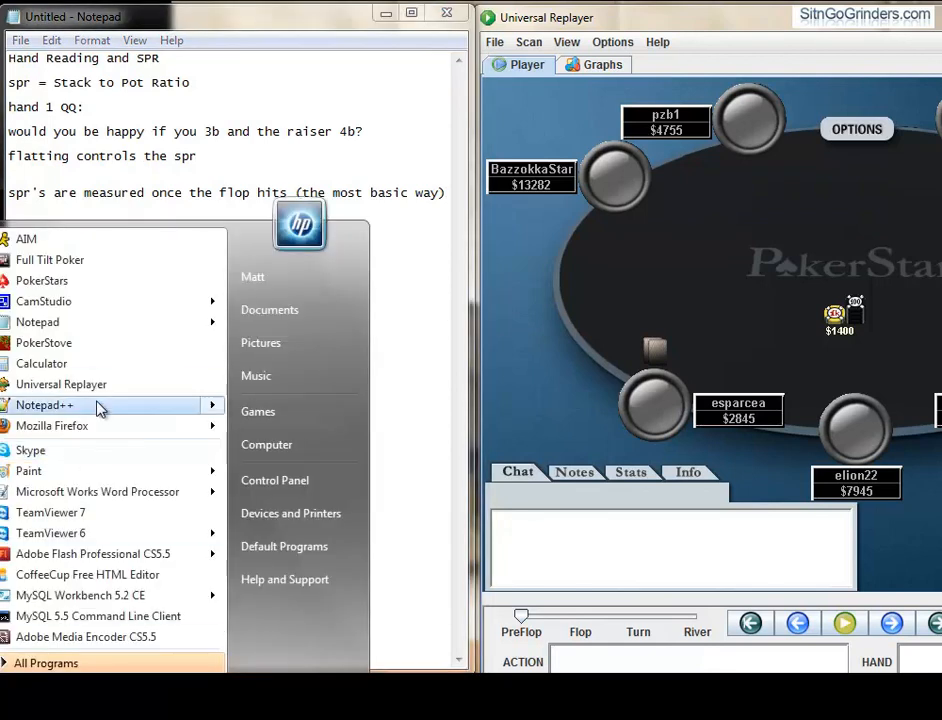
- Dismiss the Start menu and return to the Notepad notes
{"action": "left_click", "coordinate": [42, 364]}
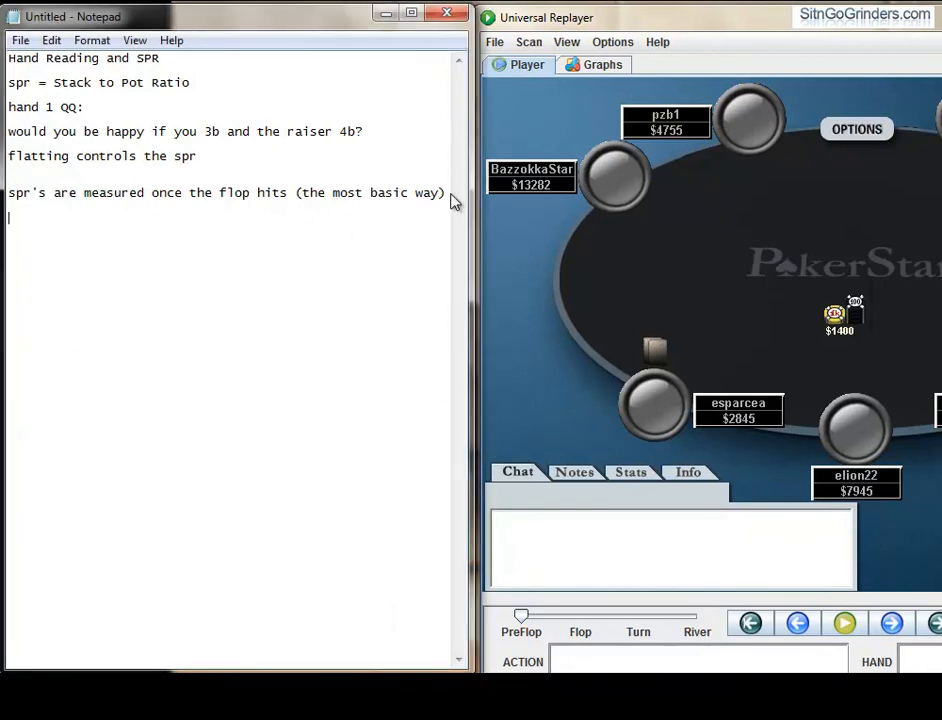
- Record 'spr = 3.5' on its own line
{"action": "type", "text": "spr = 3.5"}
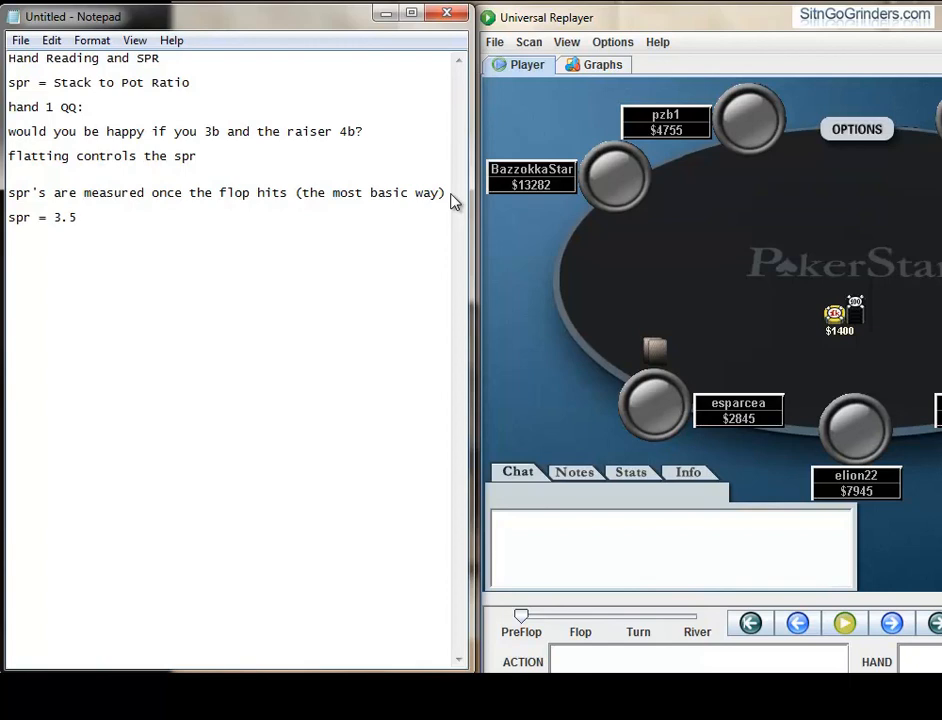
- Write the worked example line '200bbs, AK...pot 10bbs, 190bbs'
{"action": "type", "text": "200b"}
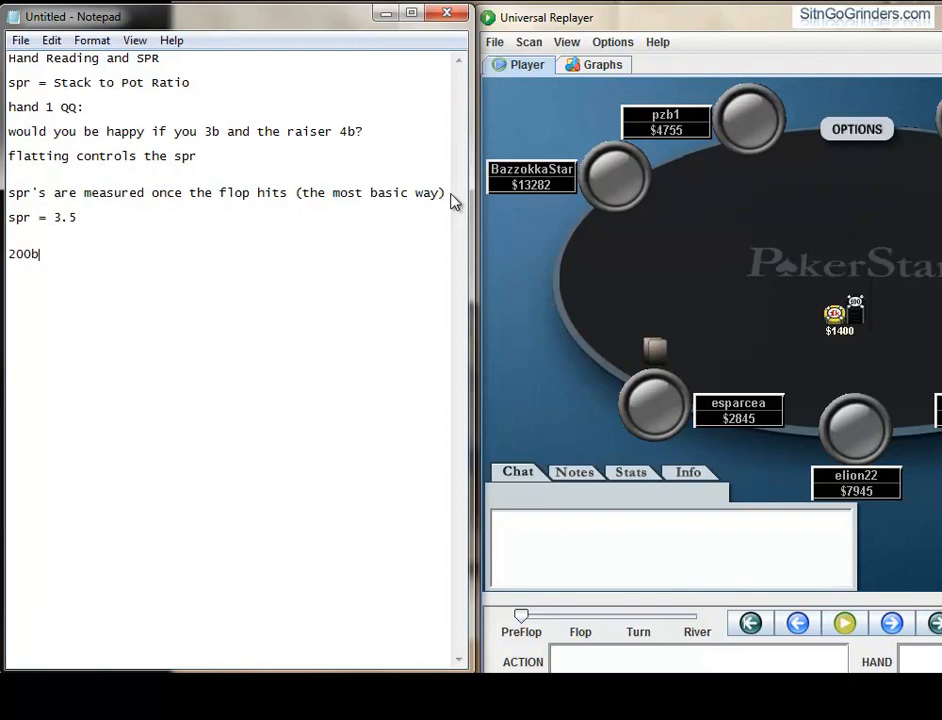
{"action": "type", "text": "bs"}
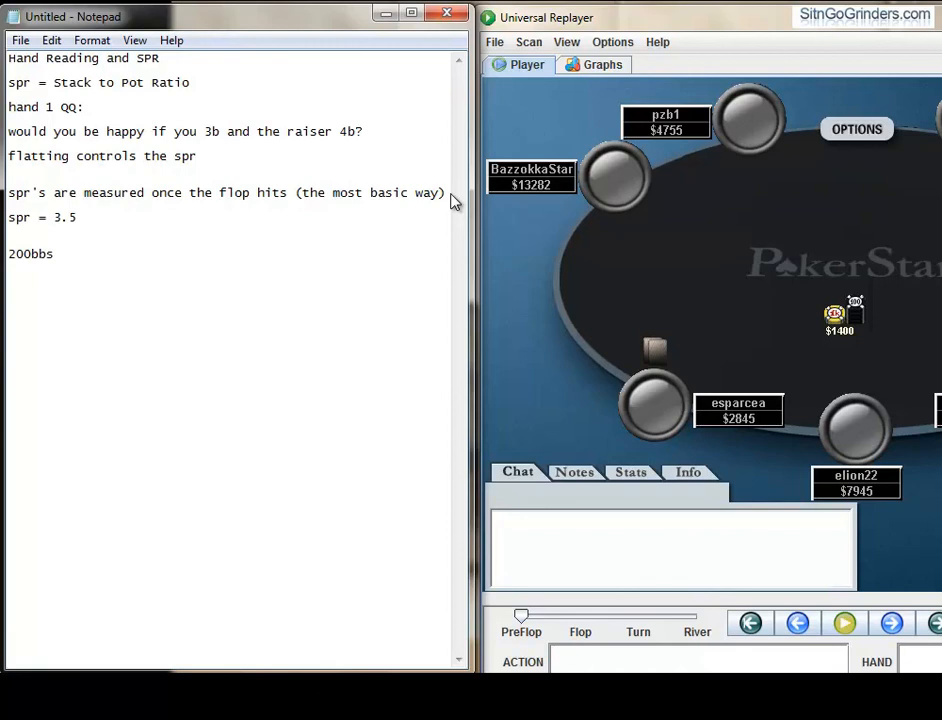
{"action": "type", "text": ", AK"}
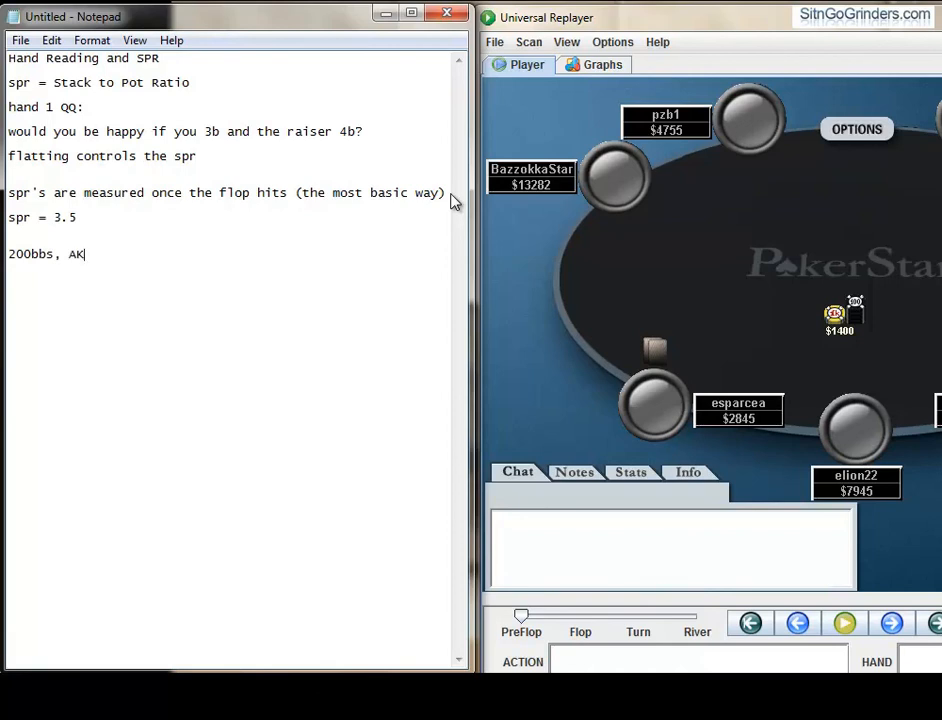
{"action": "type", "text": "..."}
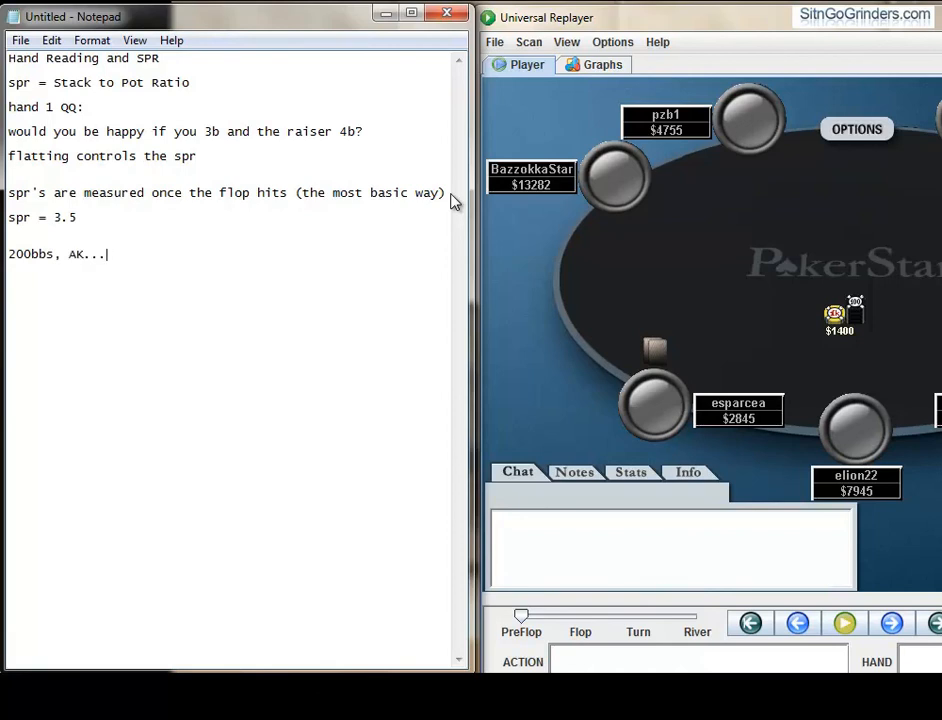
{"action": "type", "text": "pot 10bbs"}
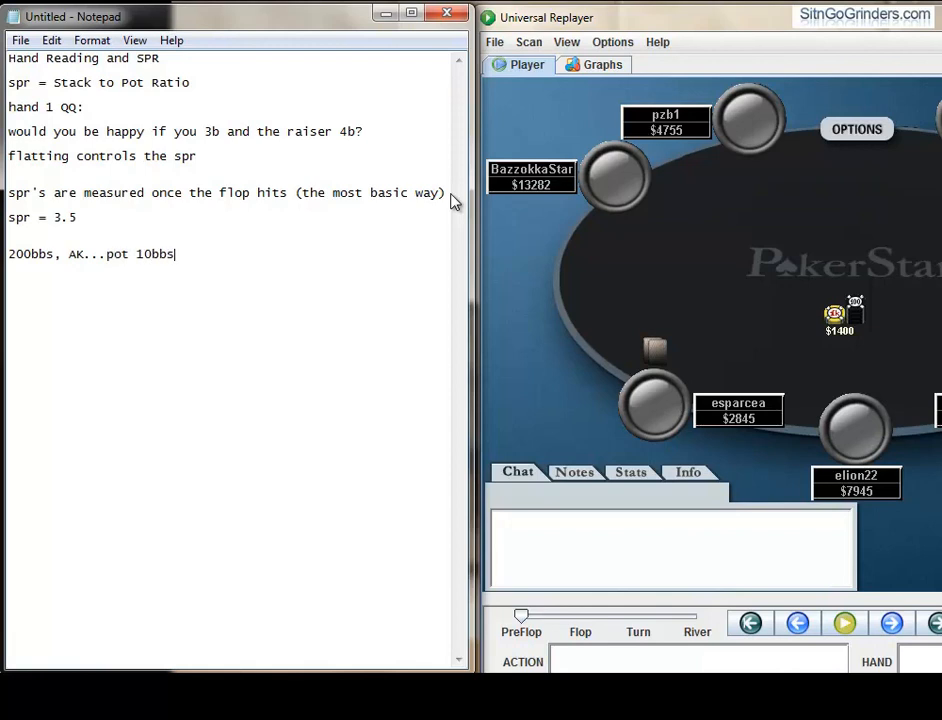
{"action": "type", "text": ","}
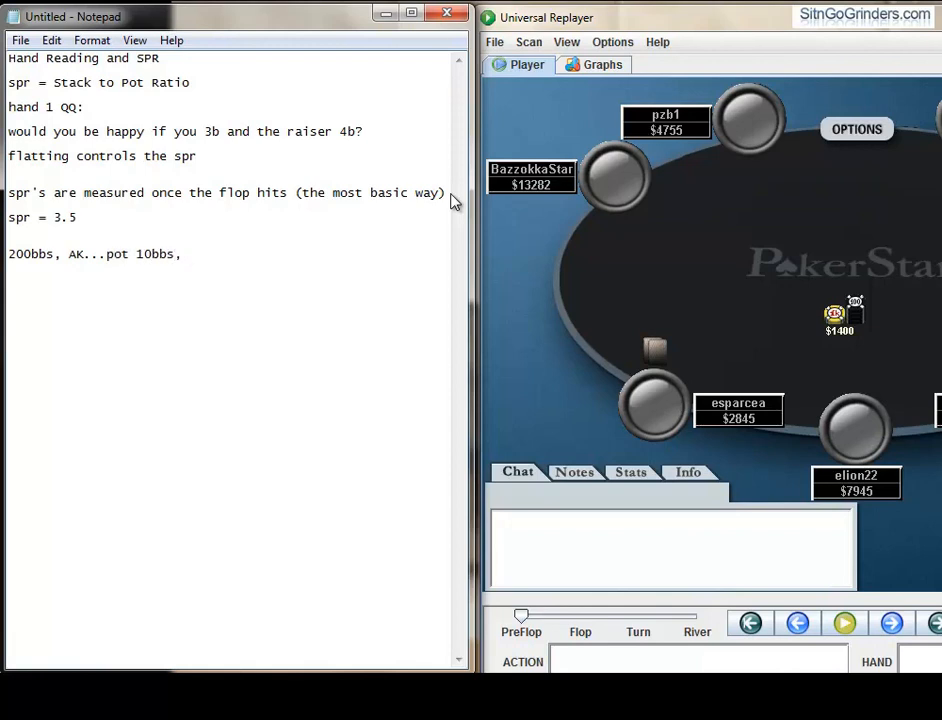
{"action": "type", "text": "190"}
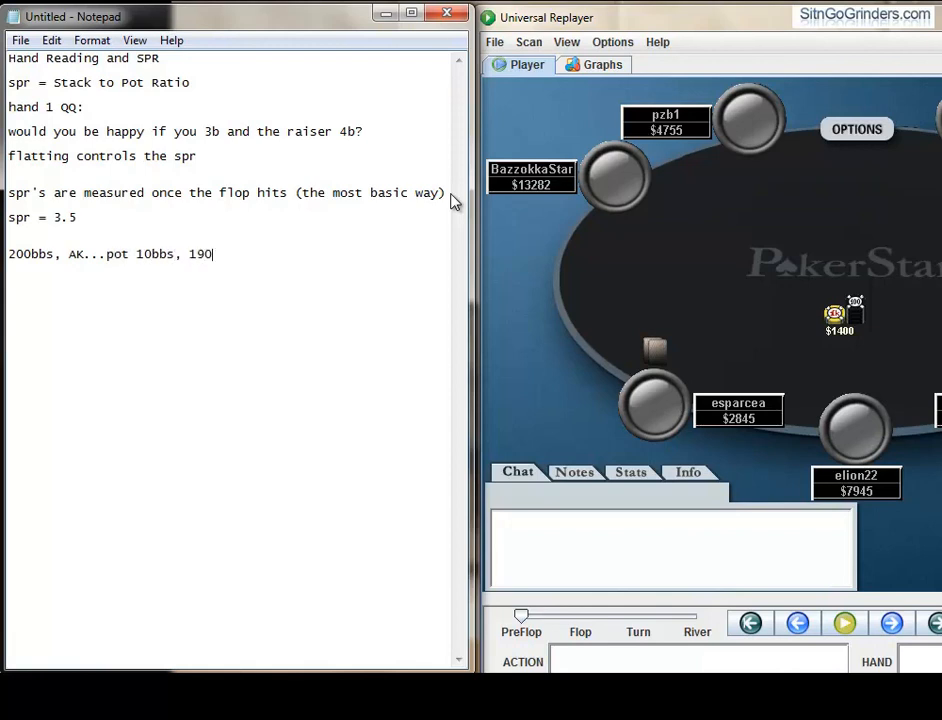
{"action": "type", "text": "bbs"}
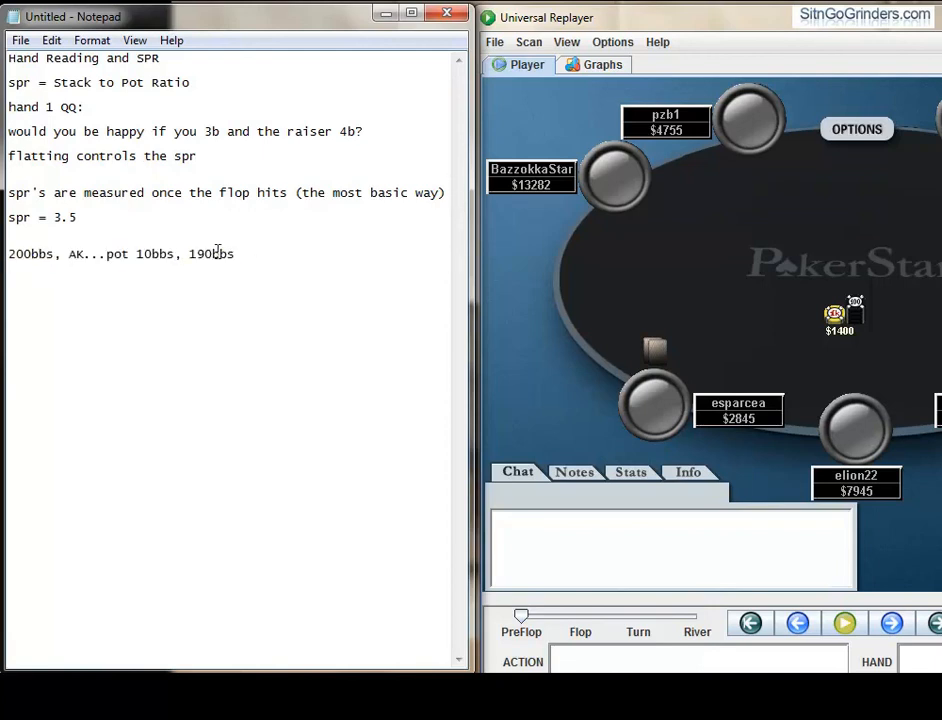
{"action": "double_click", "coordinate": [208, 252]}
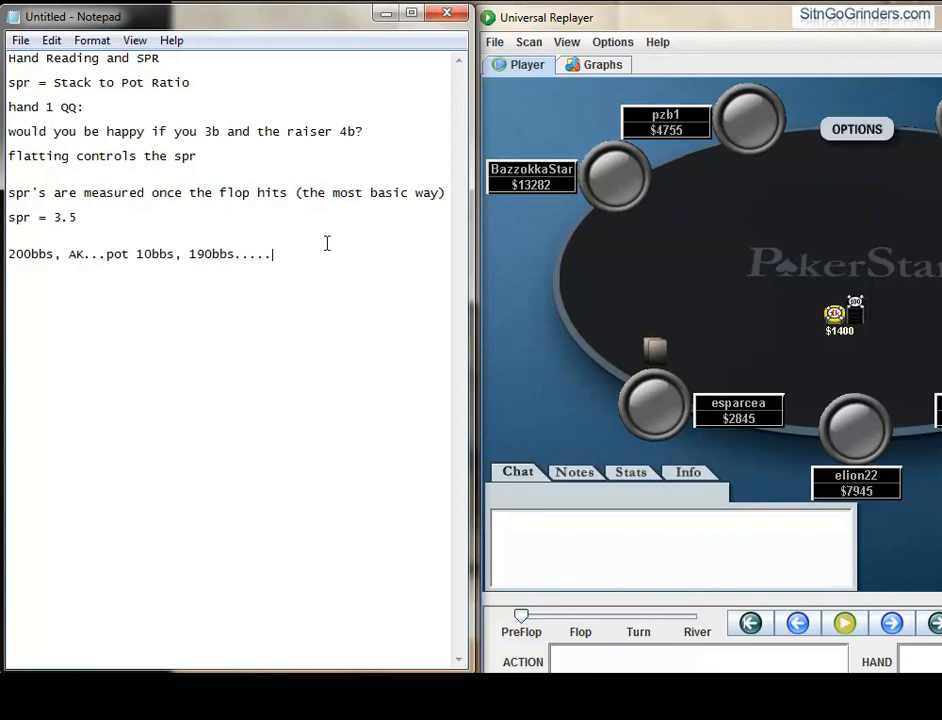
- Finish the example with 'spr = 19...axx' and move to a new line
{"action": "type", "text": "spr = 19"}
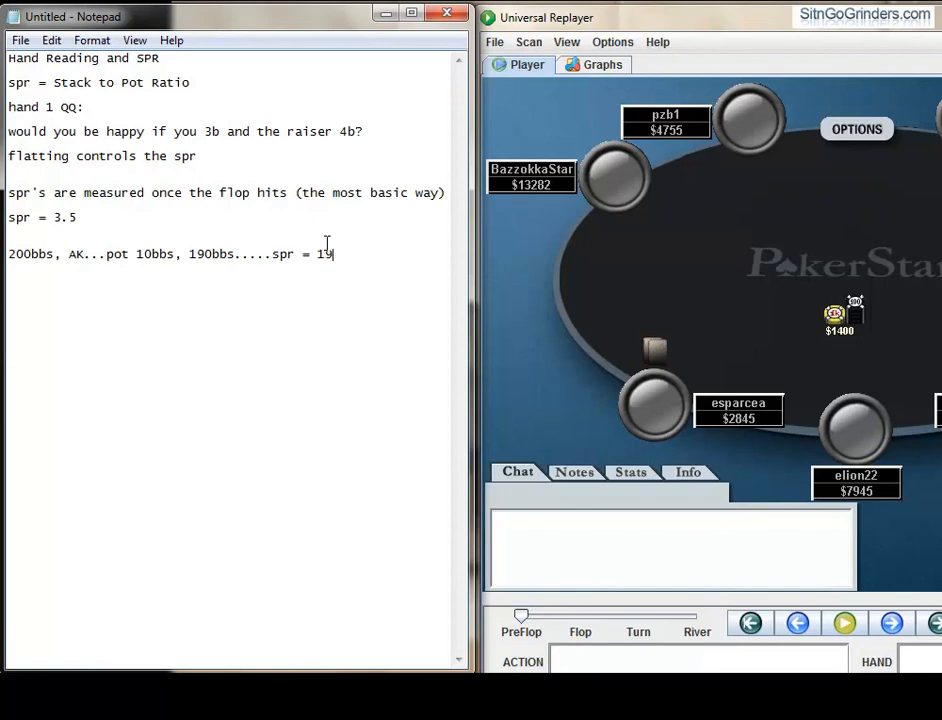
{"action": "type", "text": "...axx"}
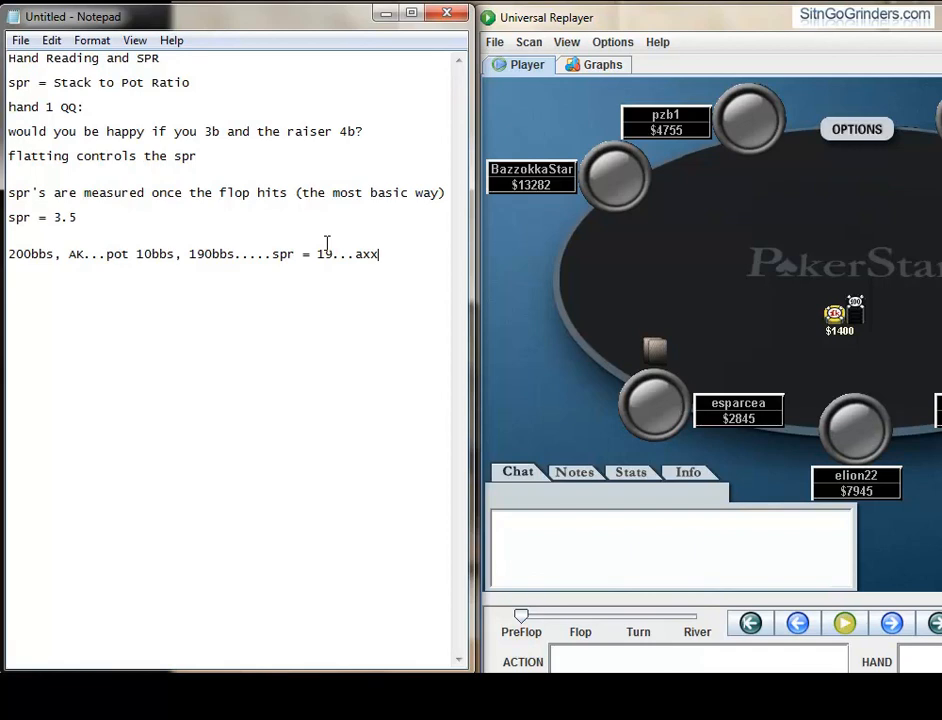
{"action": "key", "text": "Backspace"}
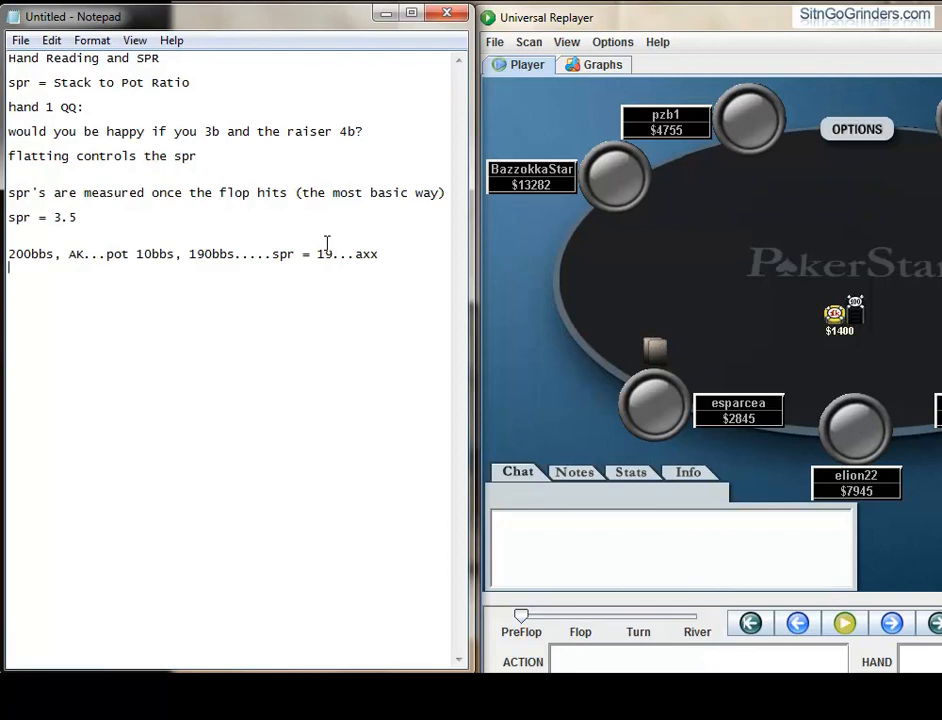
- Begin the note 'spr's determine how strong cert...'
{"action": "type", "text": "spr"}
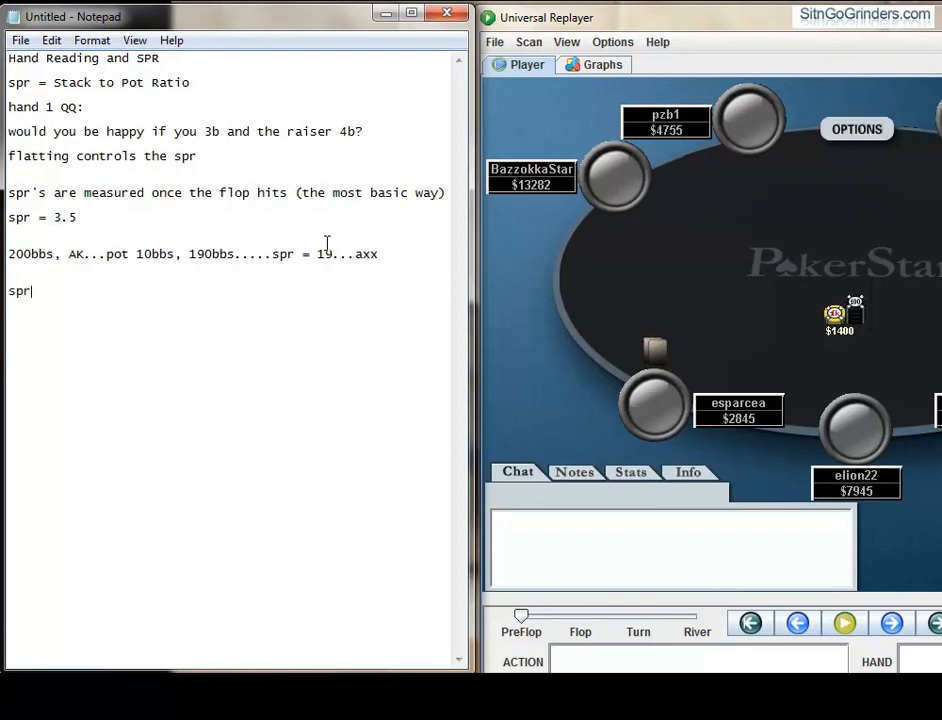
{"action": "type", "text": "'s dete"}
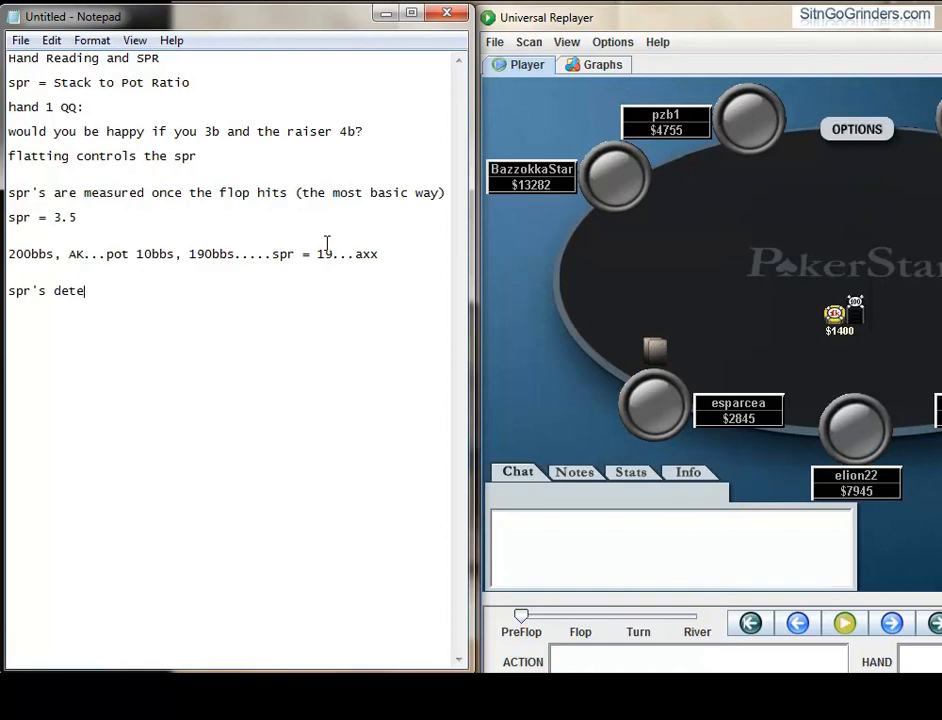
{"action": "type", "text": "rmine how"}
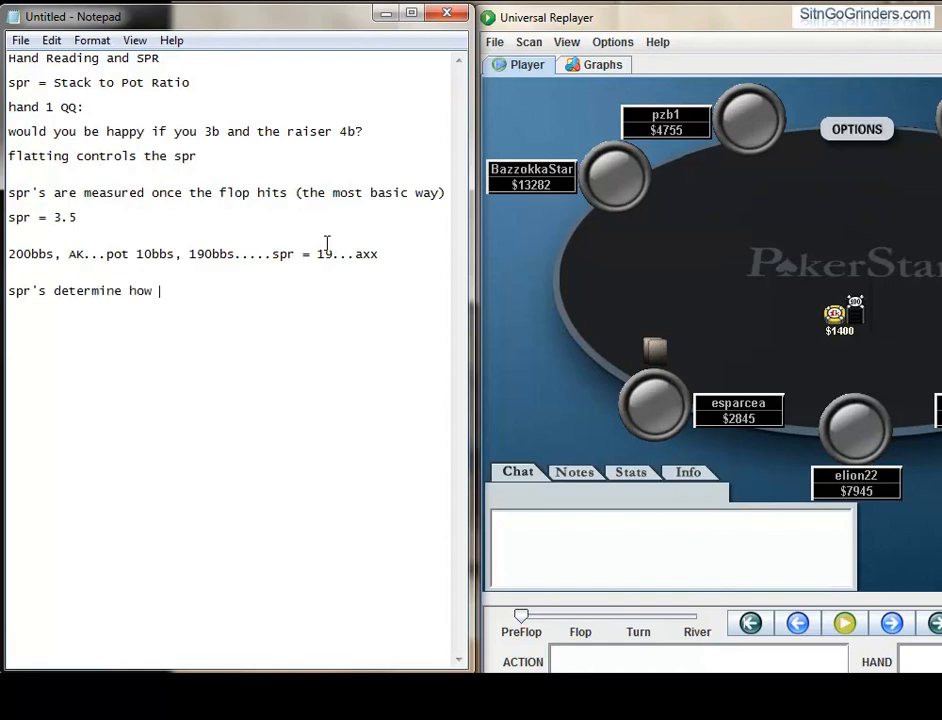
{"action": "type", "text": "strong cert"}
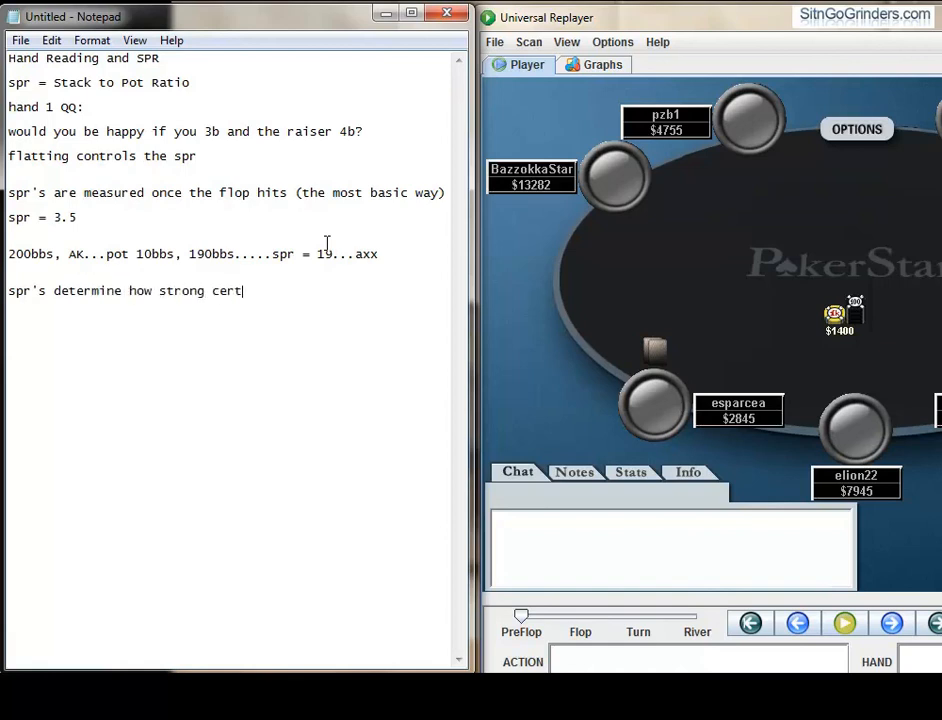